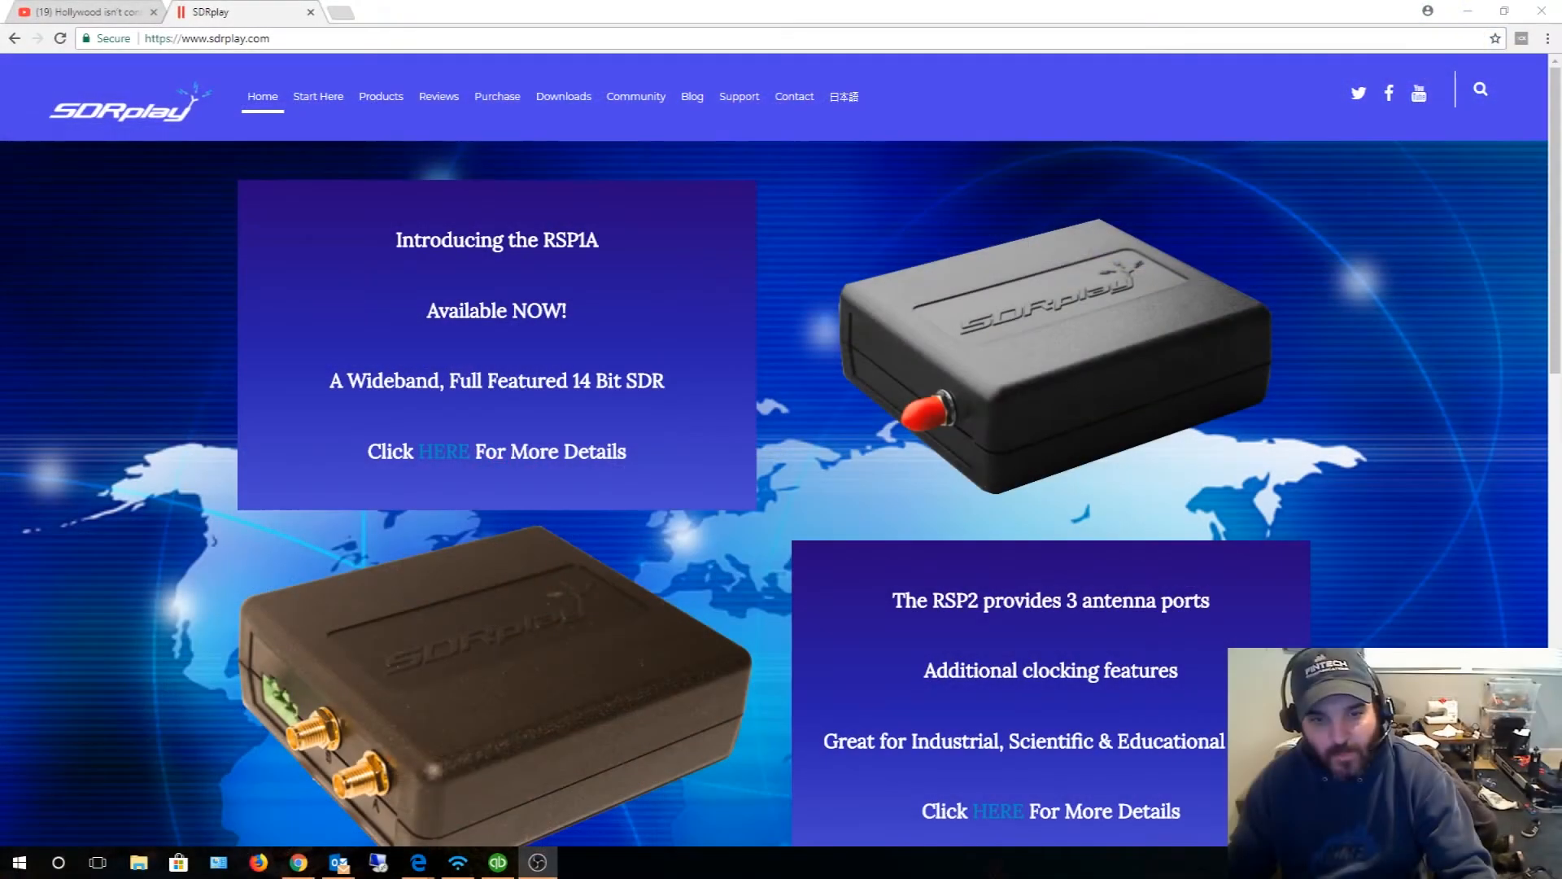
mouse_move(368, 633)
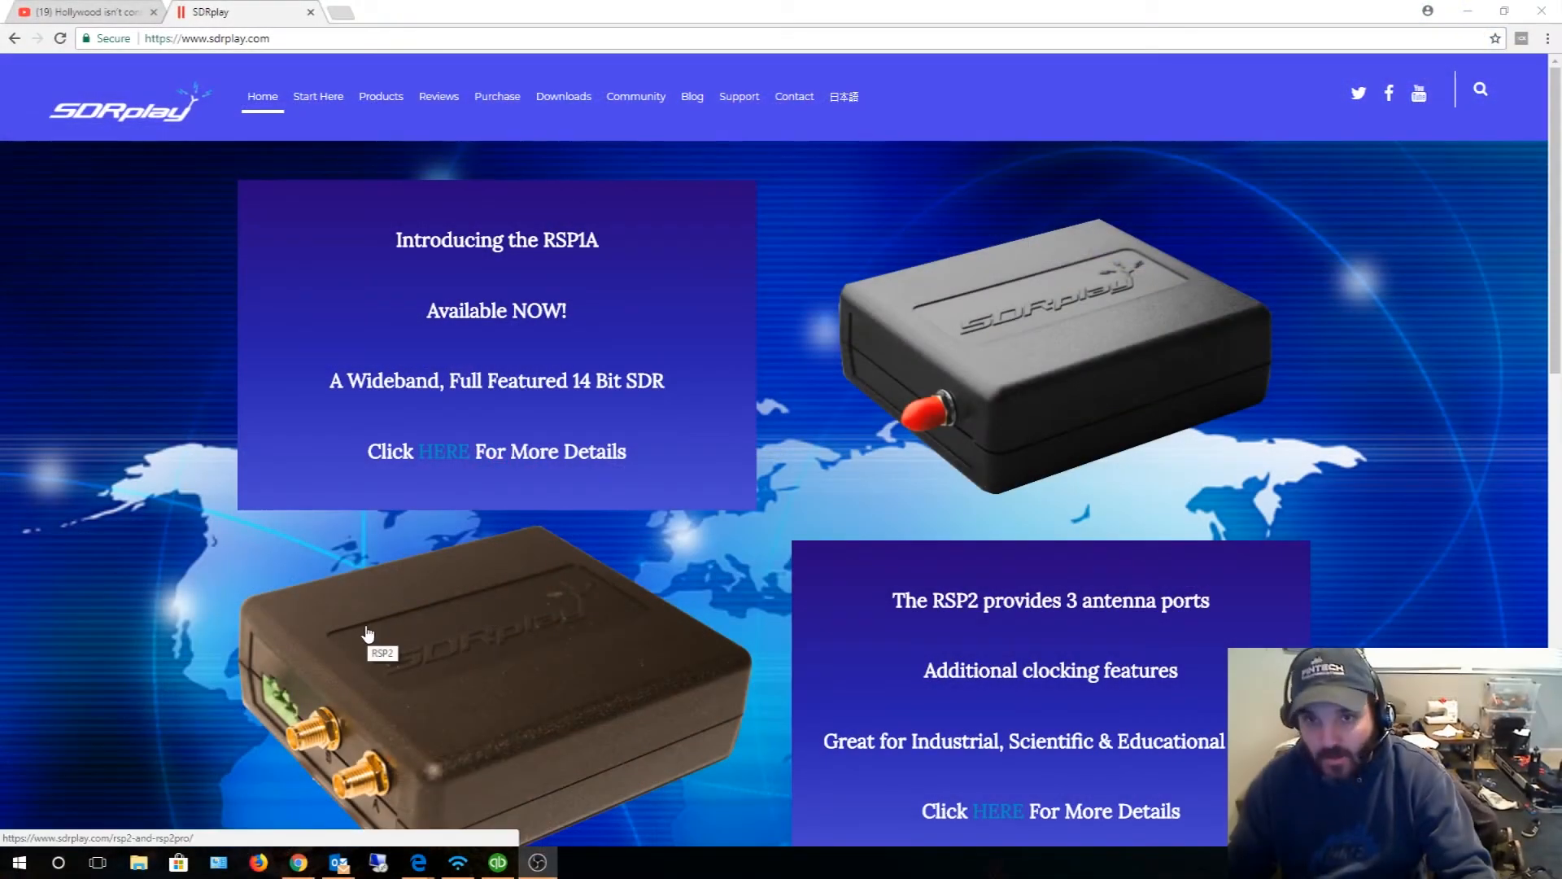
mouse_move(473, 488)
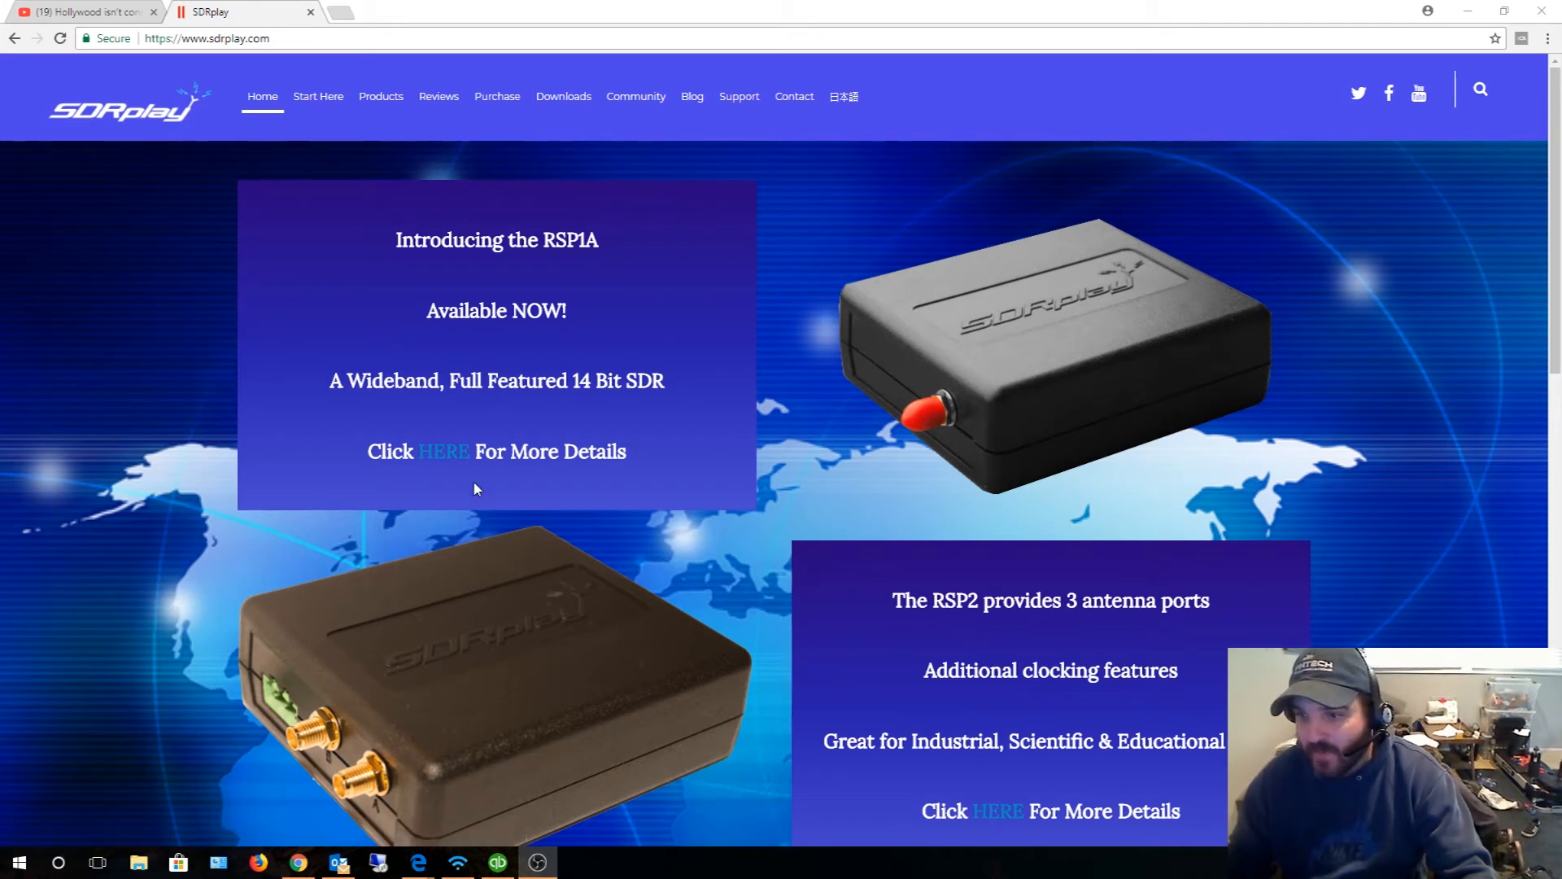
mouse_move(667, 339)
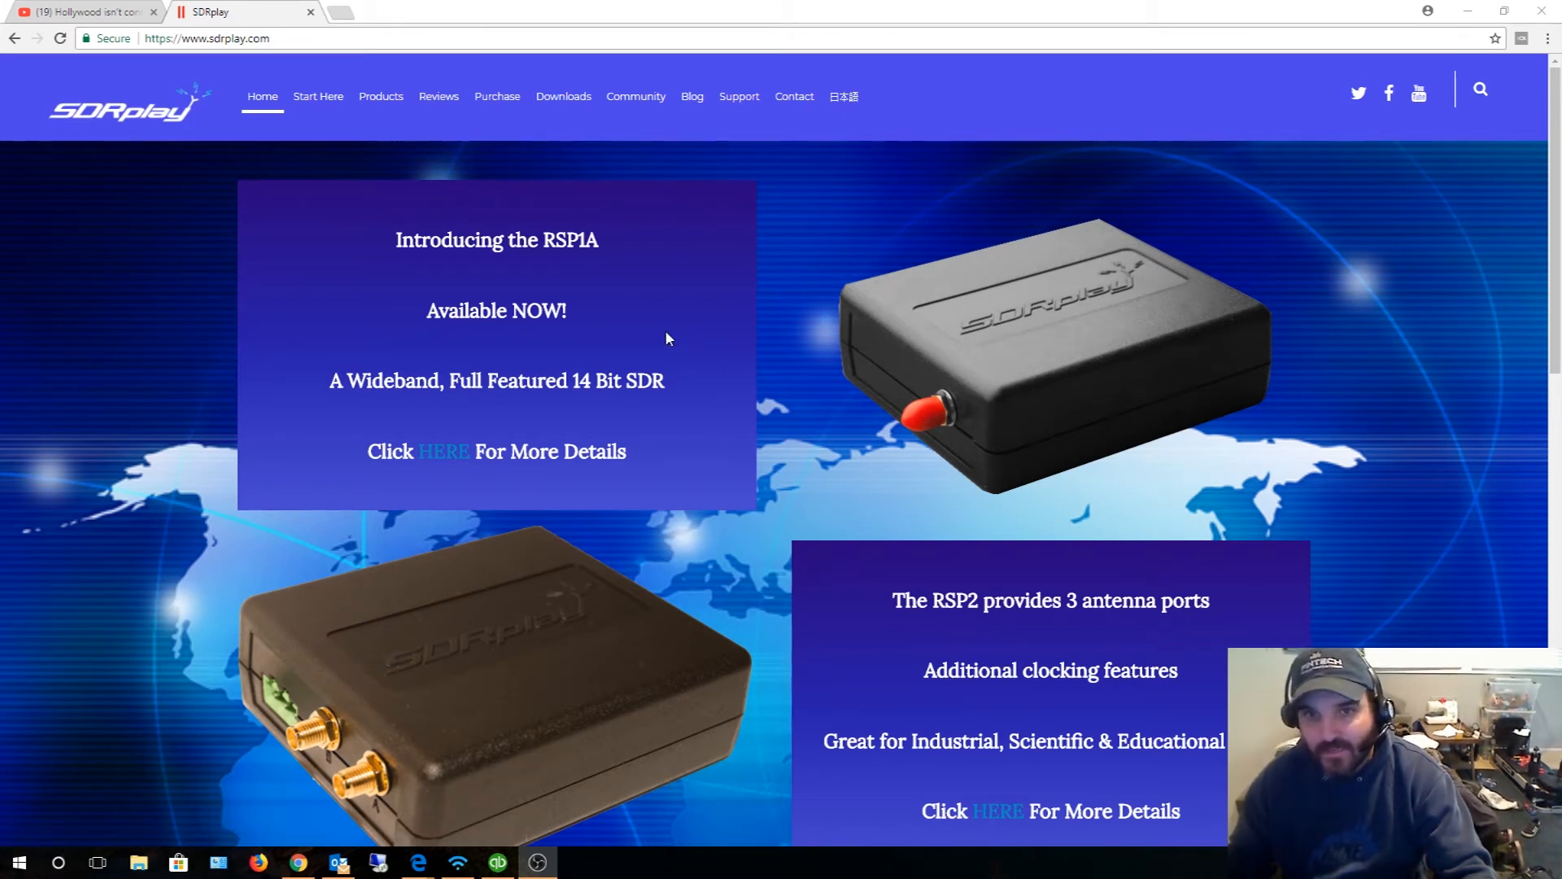
mouse_move(517, 96)
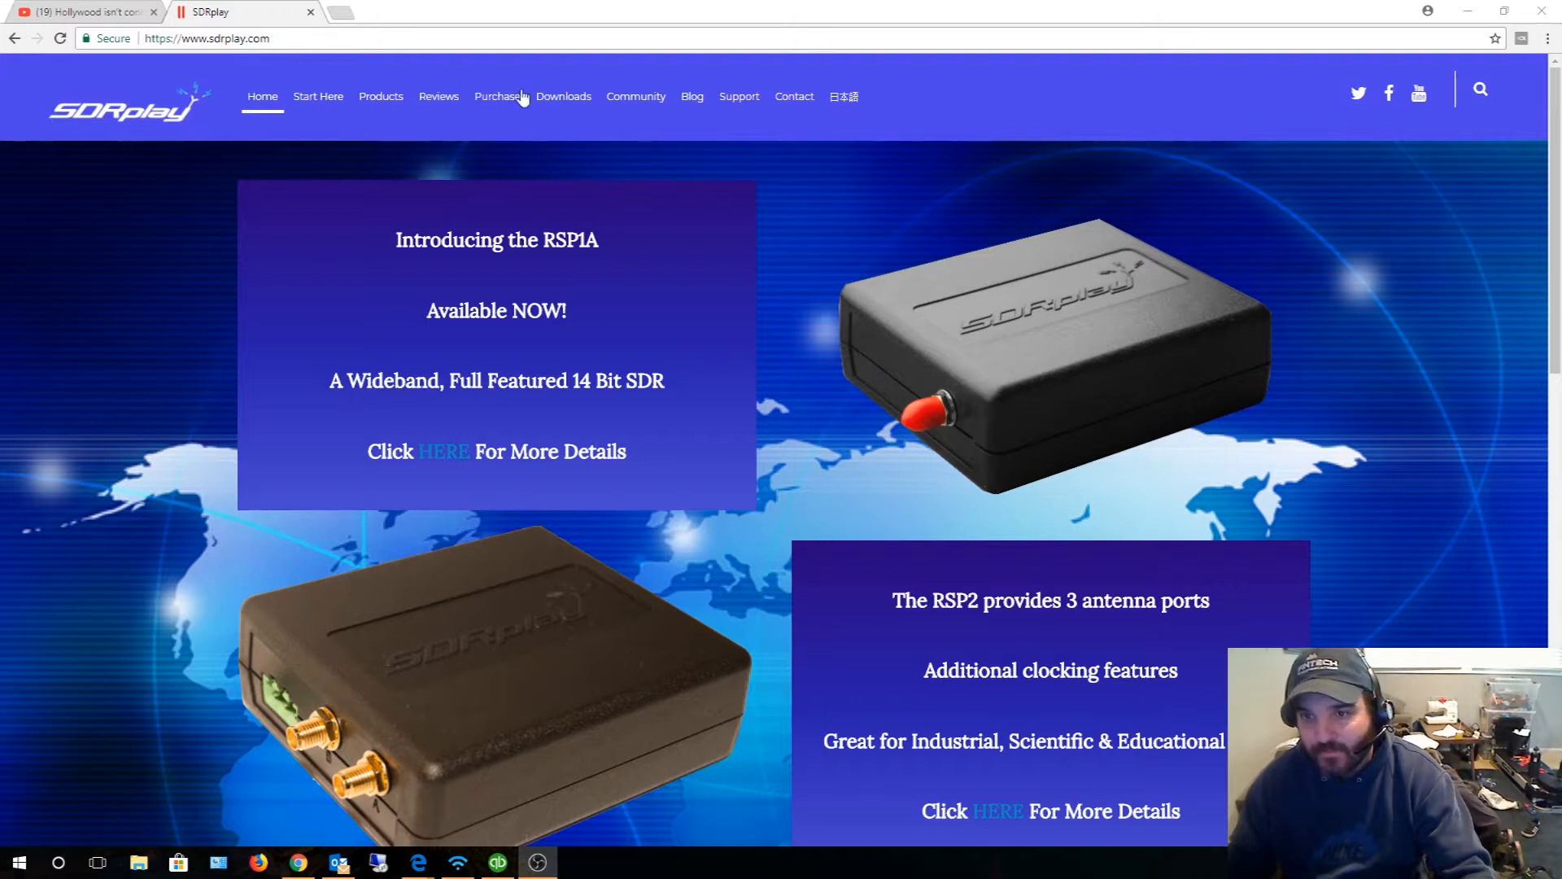
Step: Start downloading the SDRuno V1.22 Windows installer from the SDRplay downloads page
scroll(down, 3)
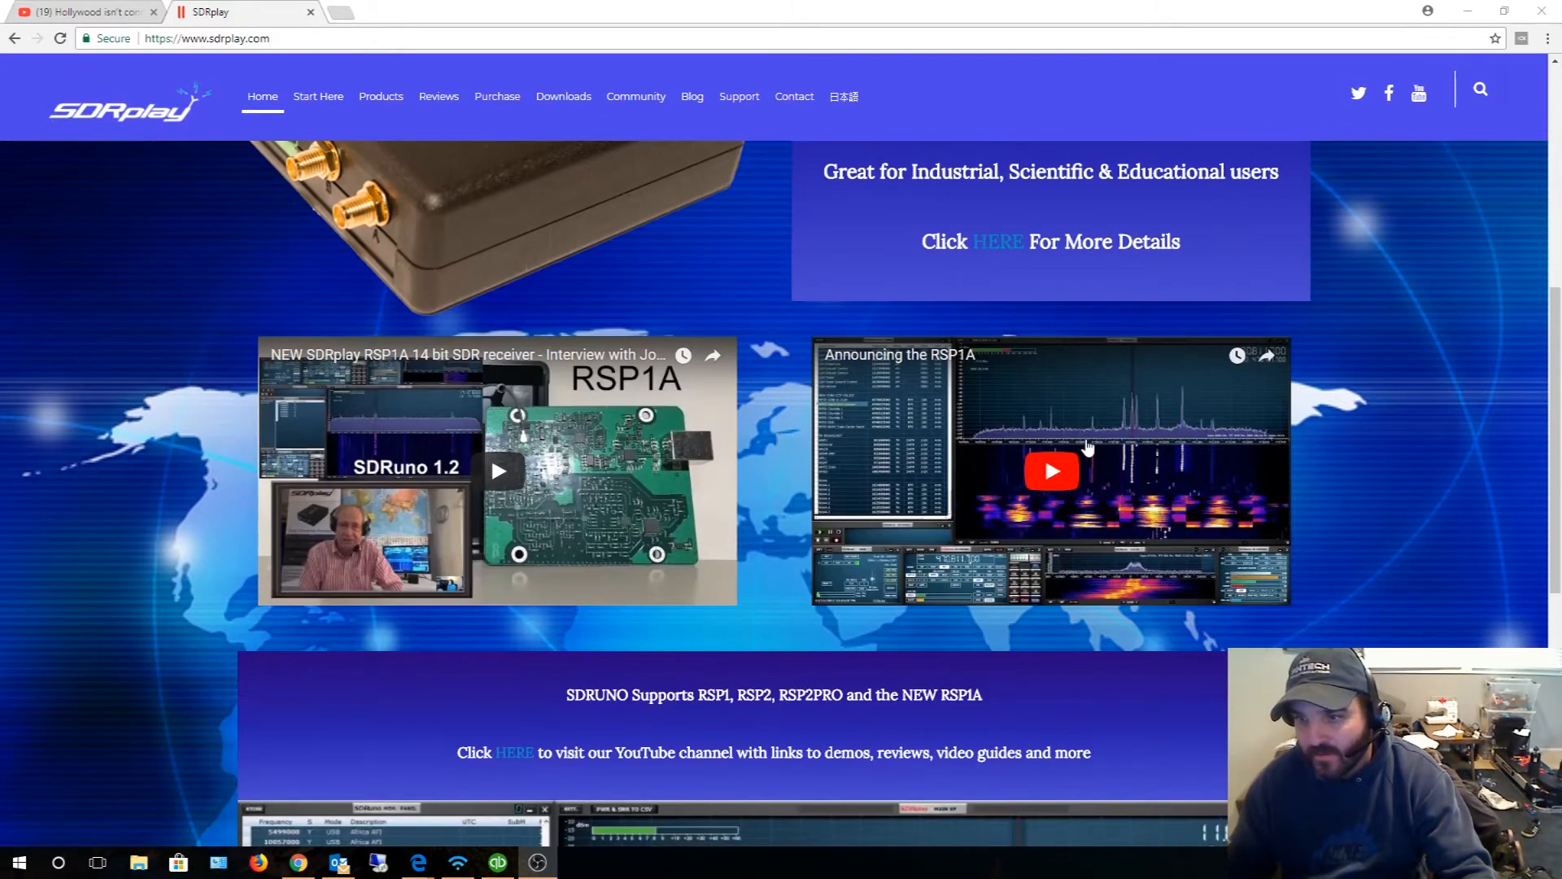
scroll(down, 3)
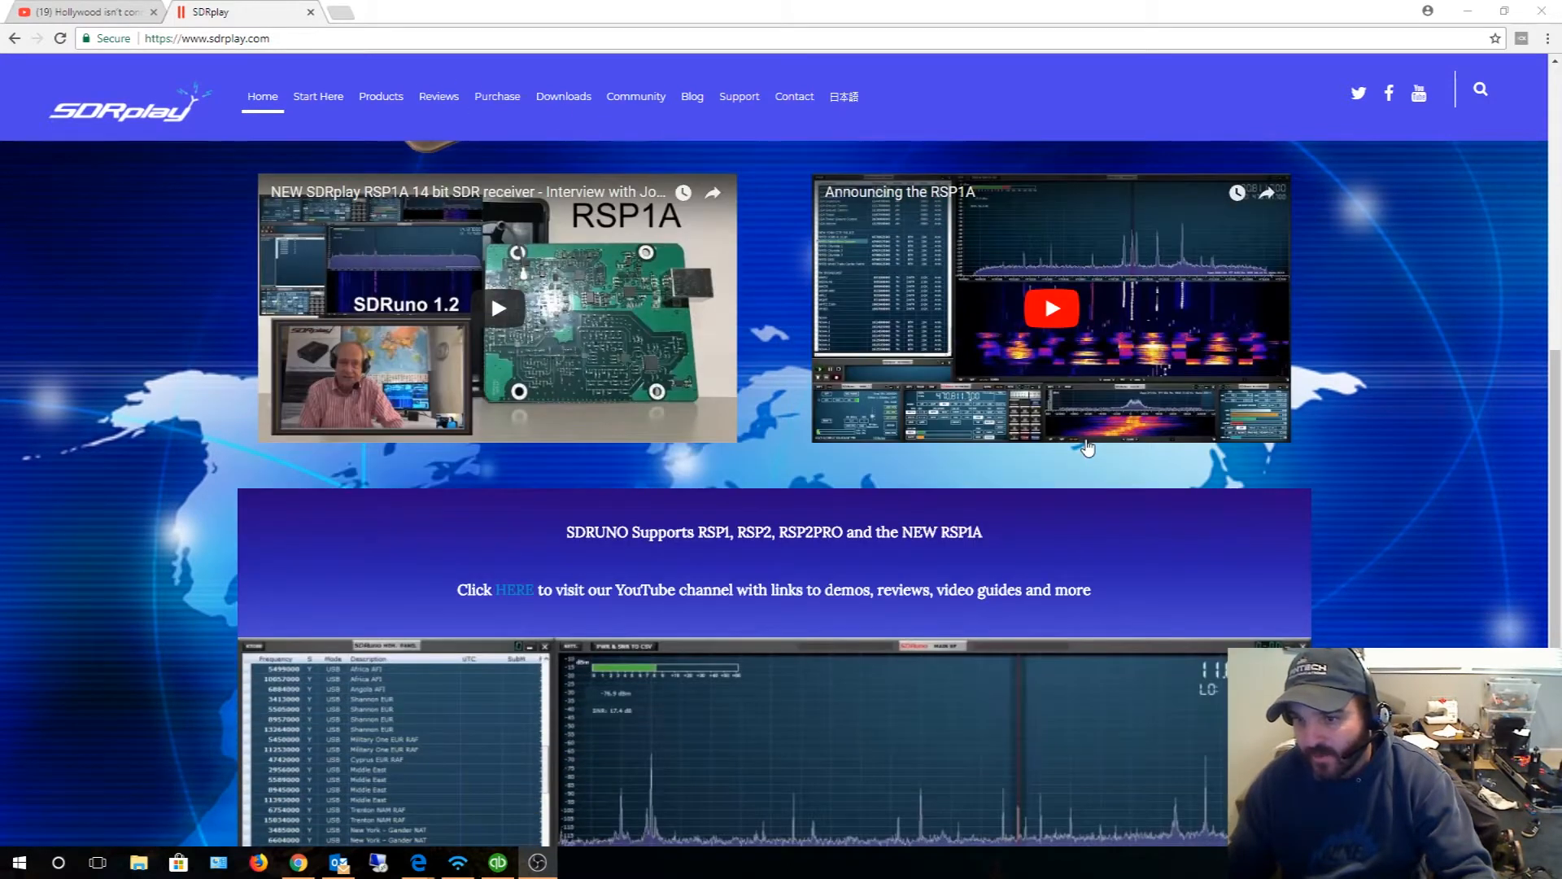
scroll(down, 3)
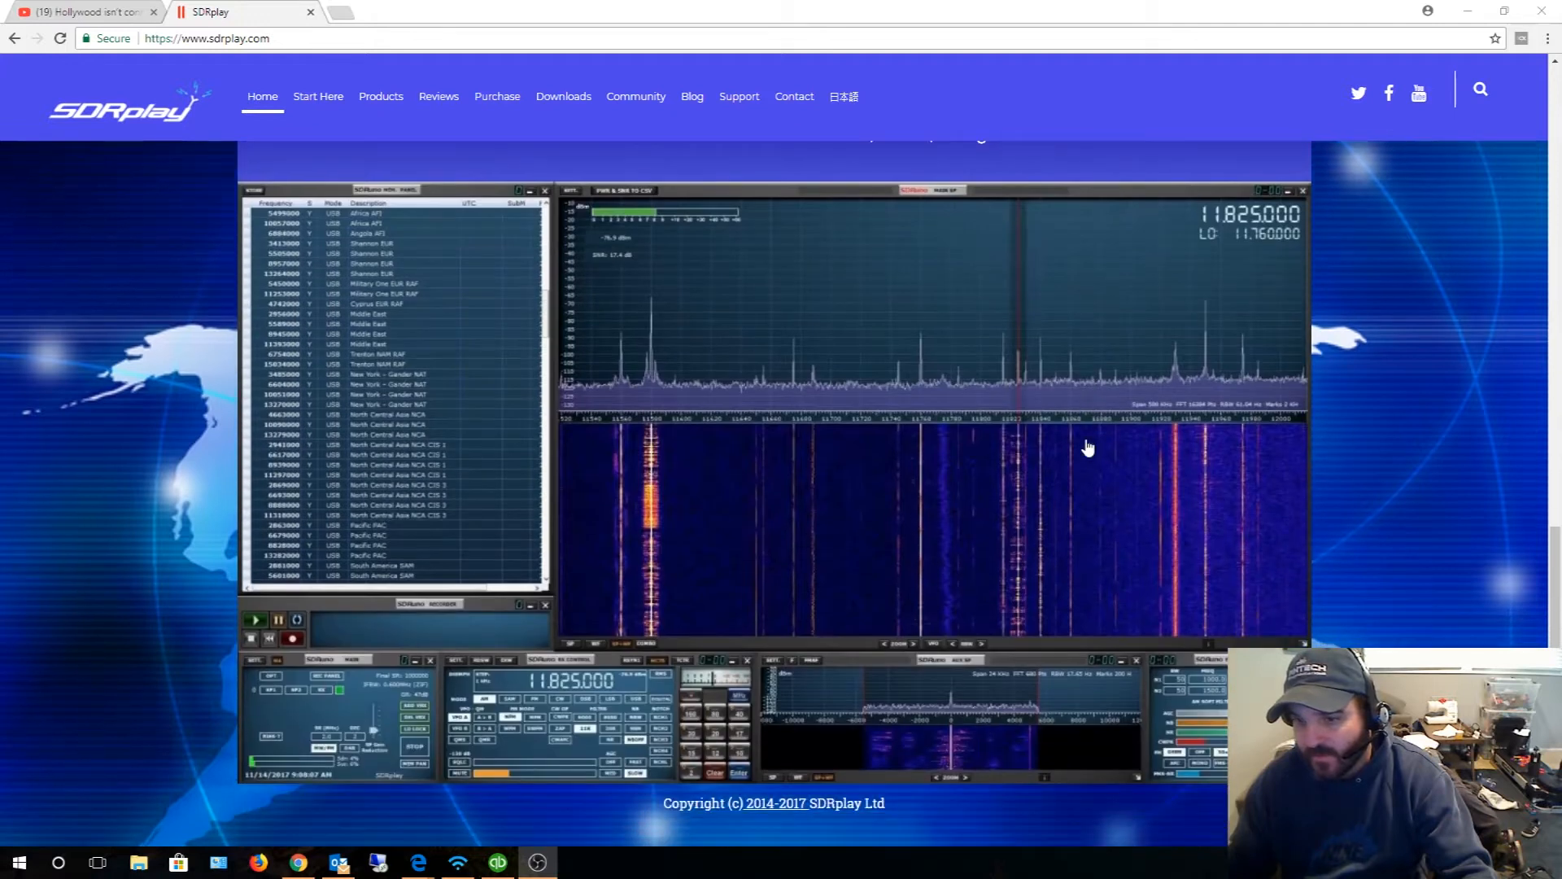
mouse_move(727, 555)
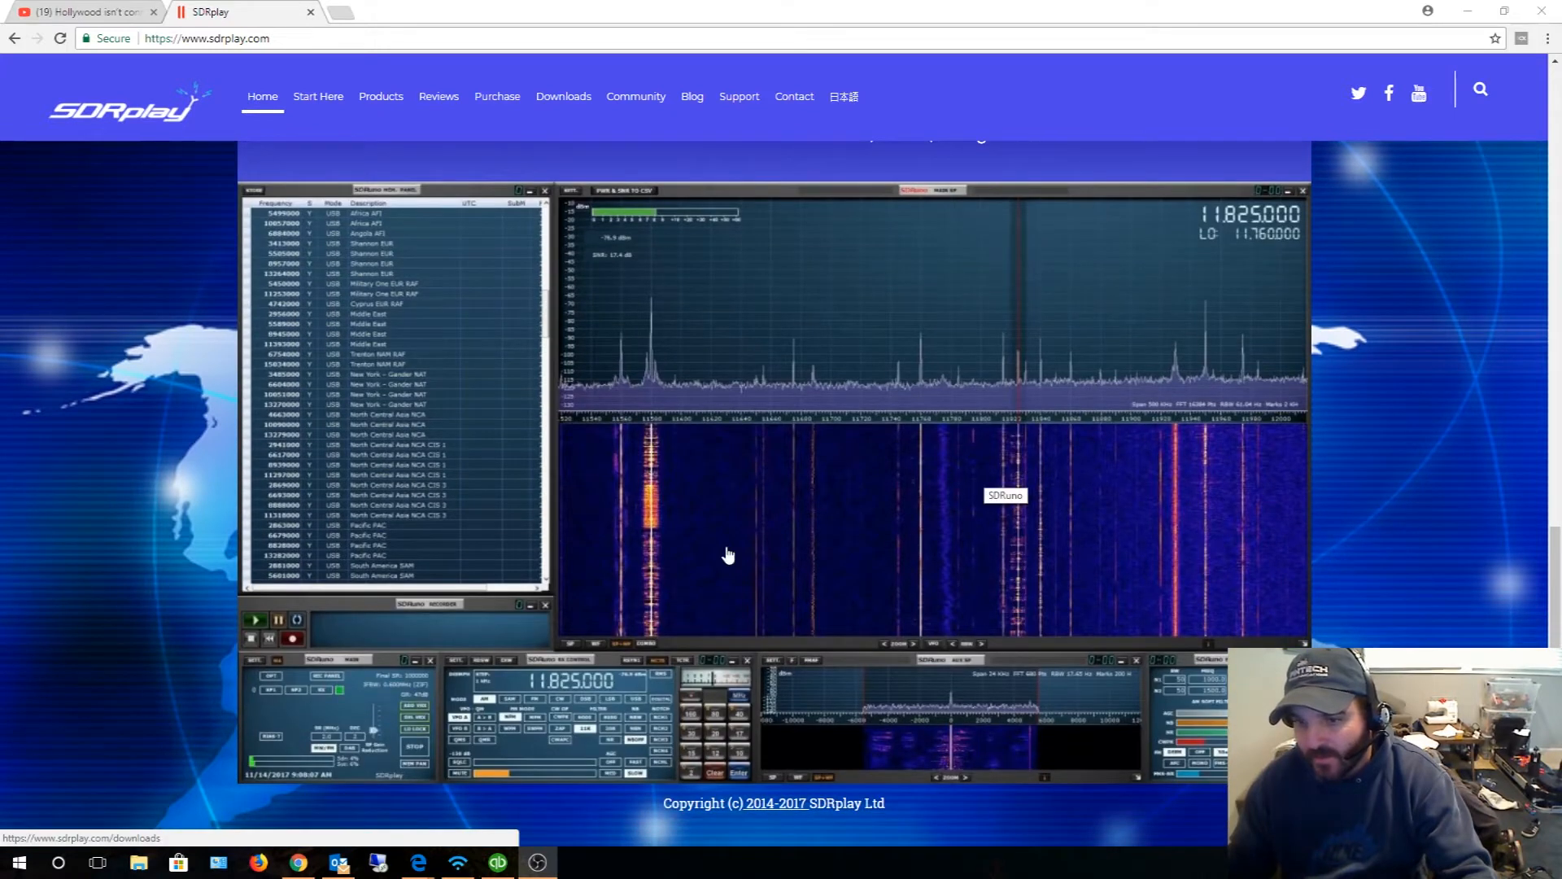
mouse_move(1362, 498)
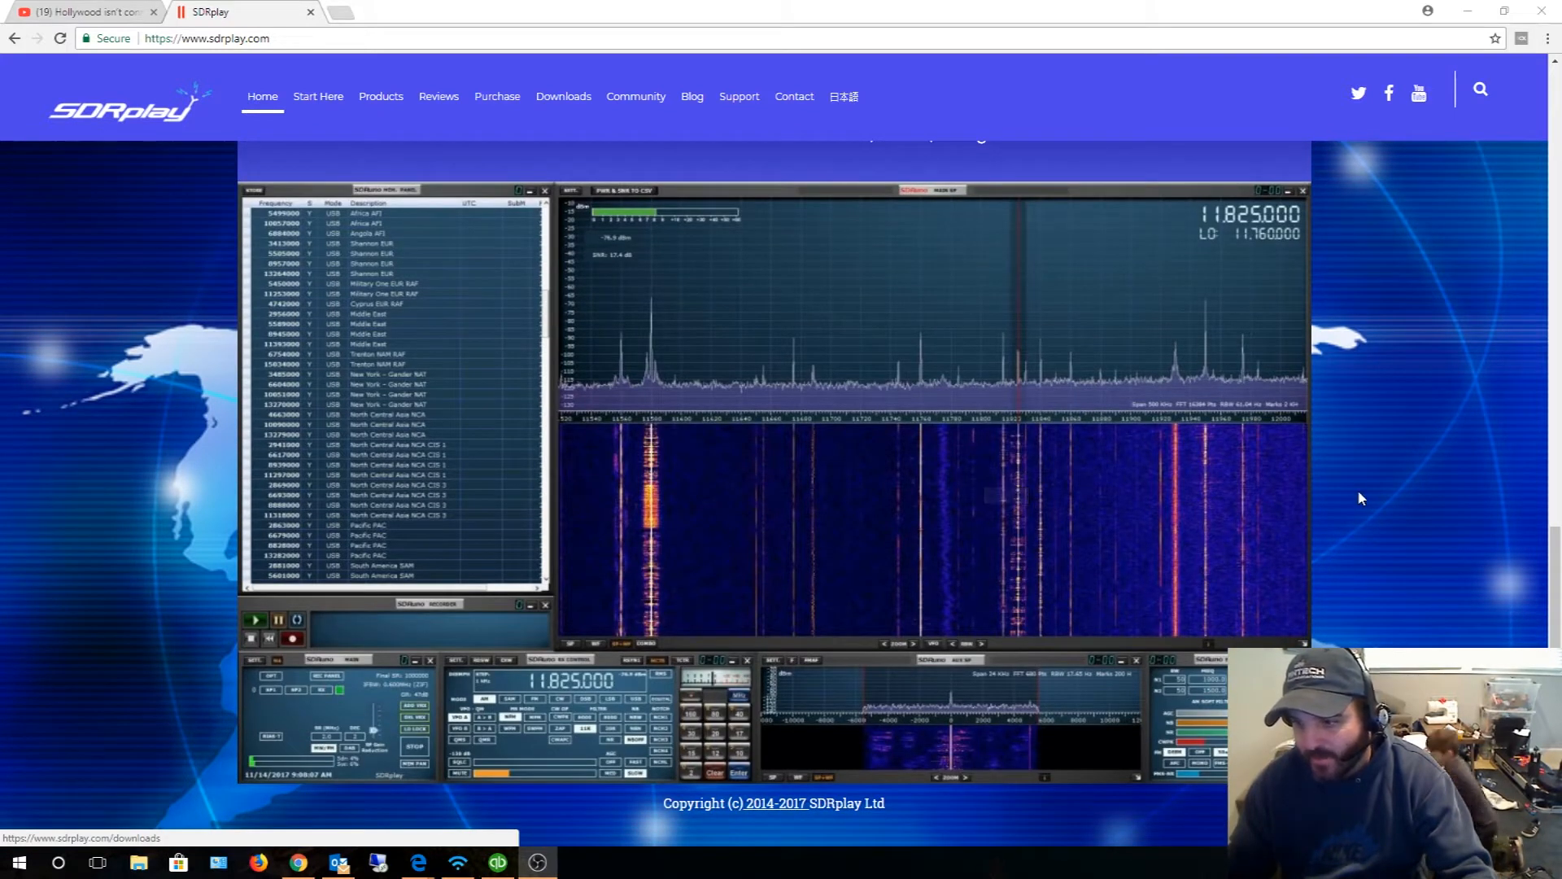
mouse_move(1312, 508)
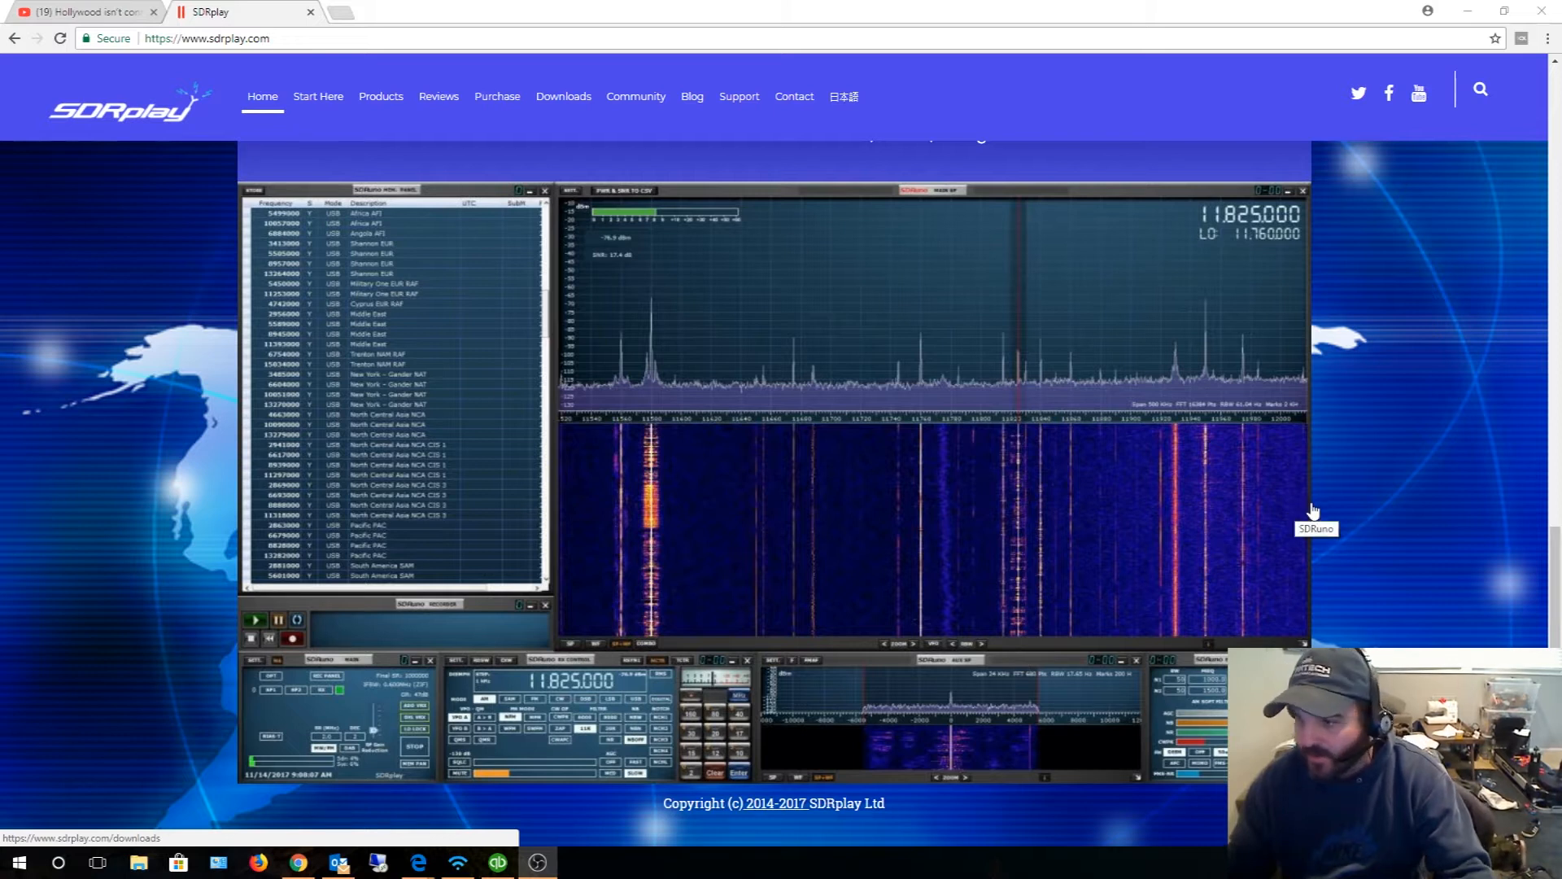
scroll(up, 3)
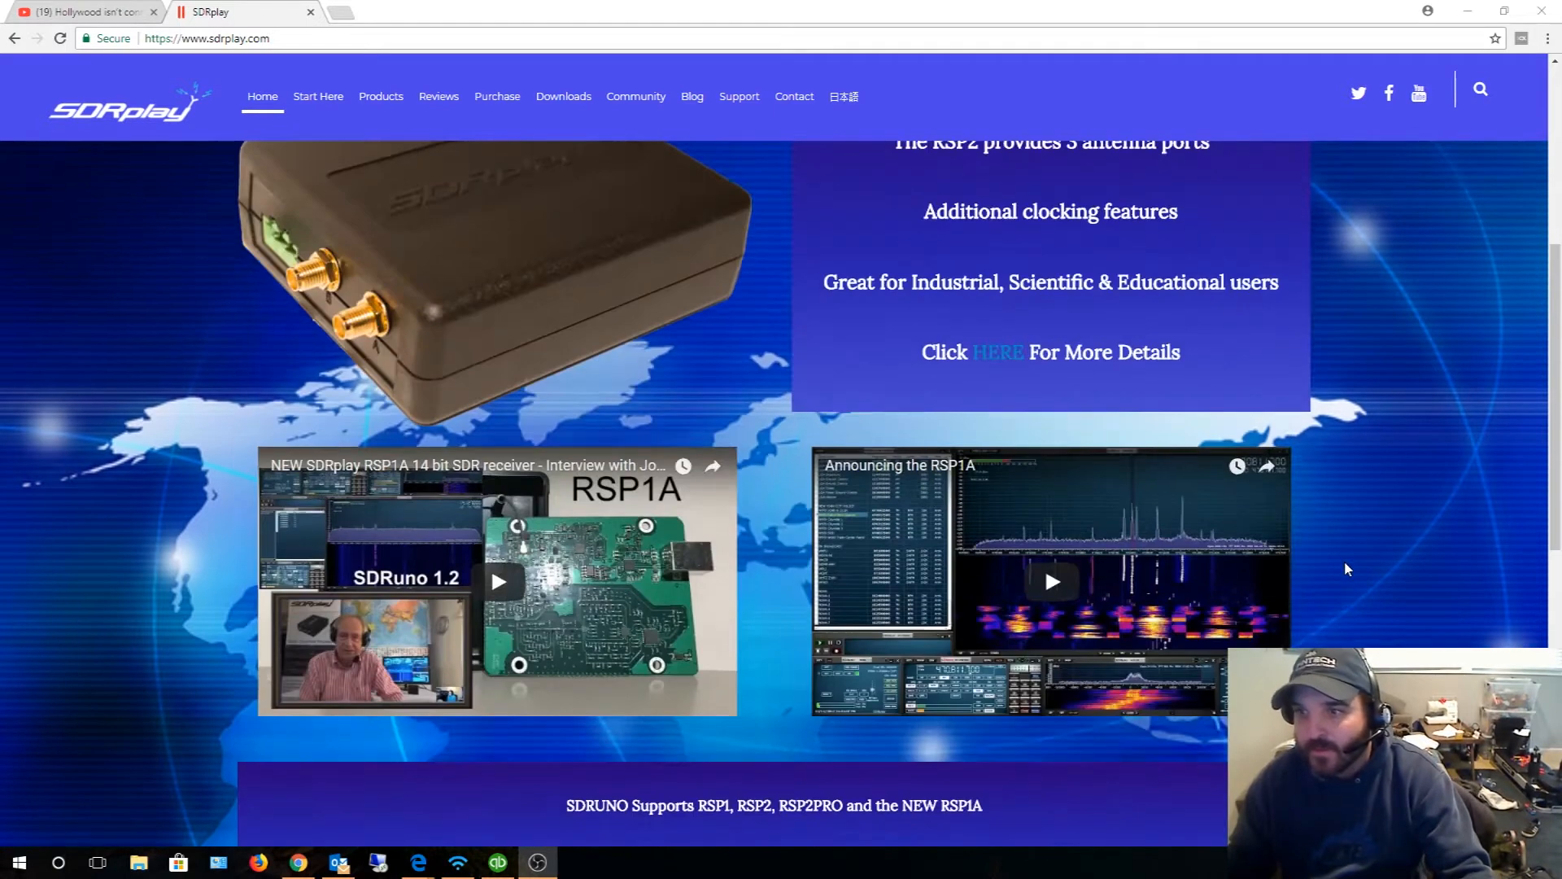
scroll(up, 3)
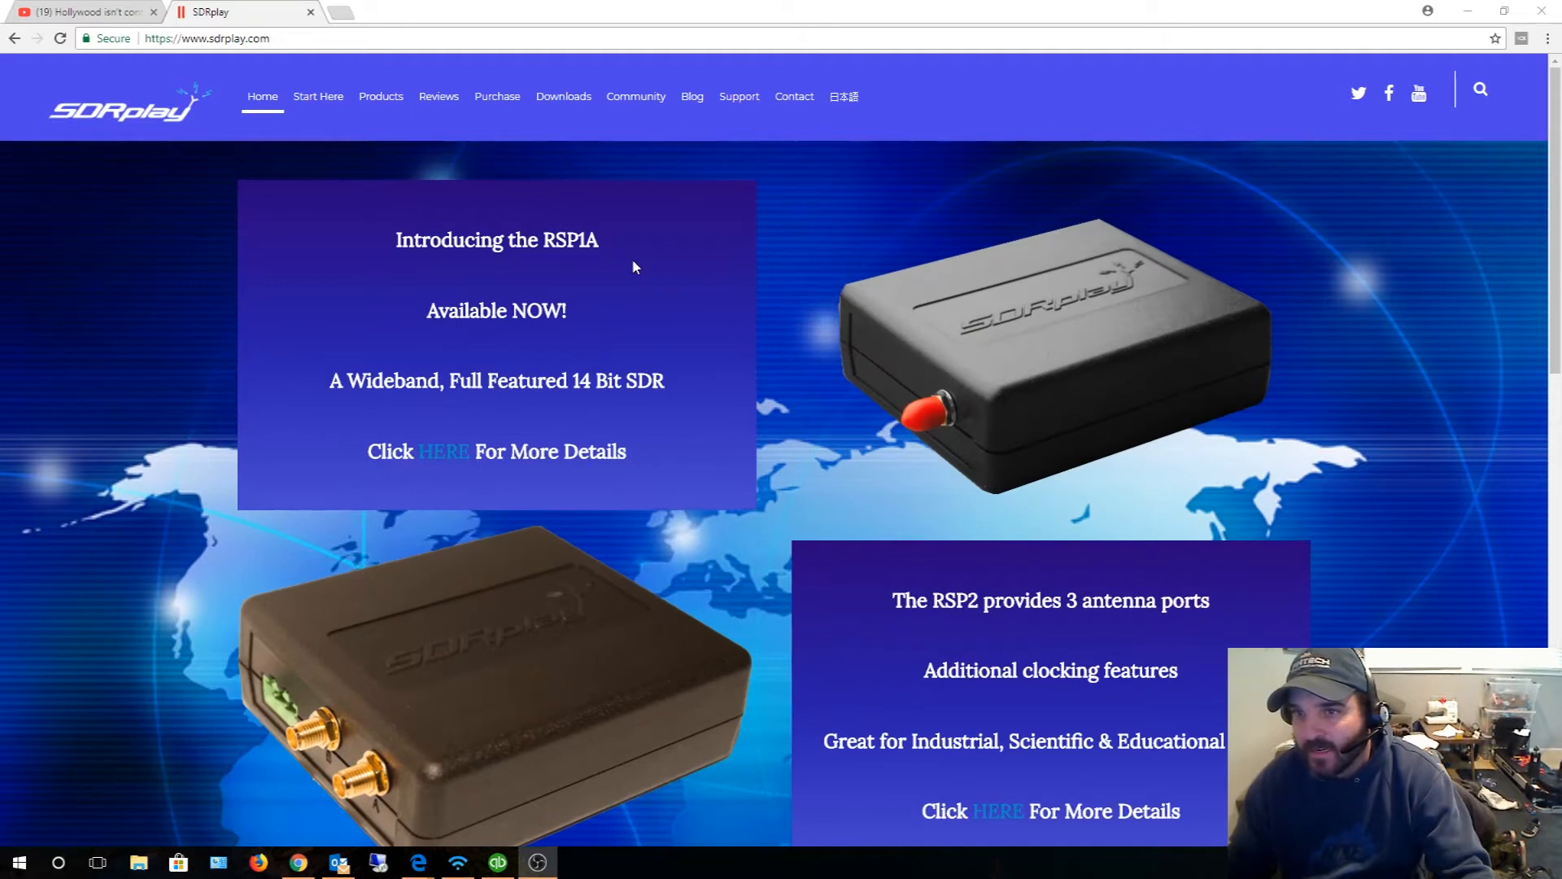
click(563, 96)
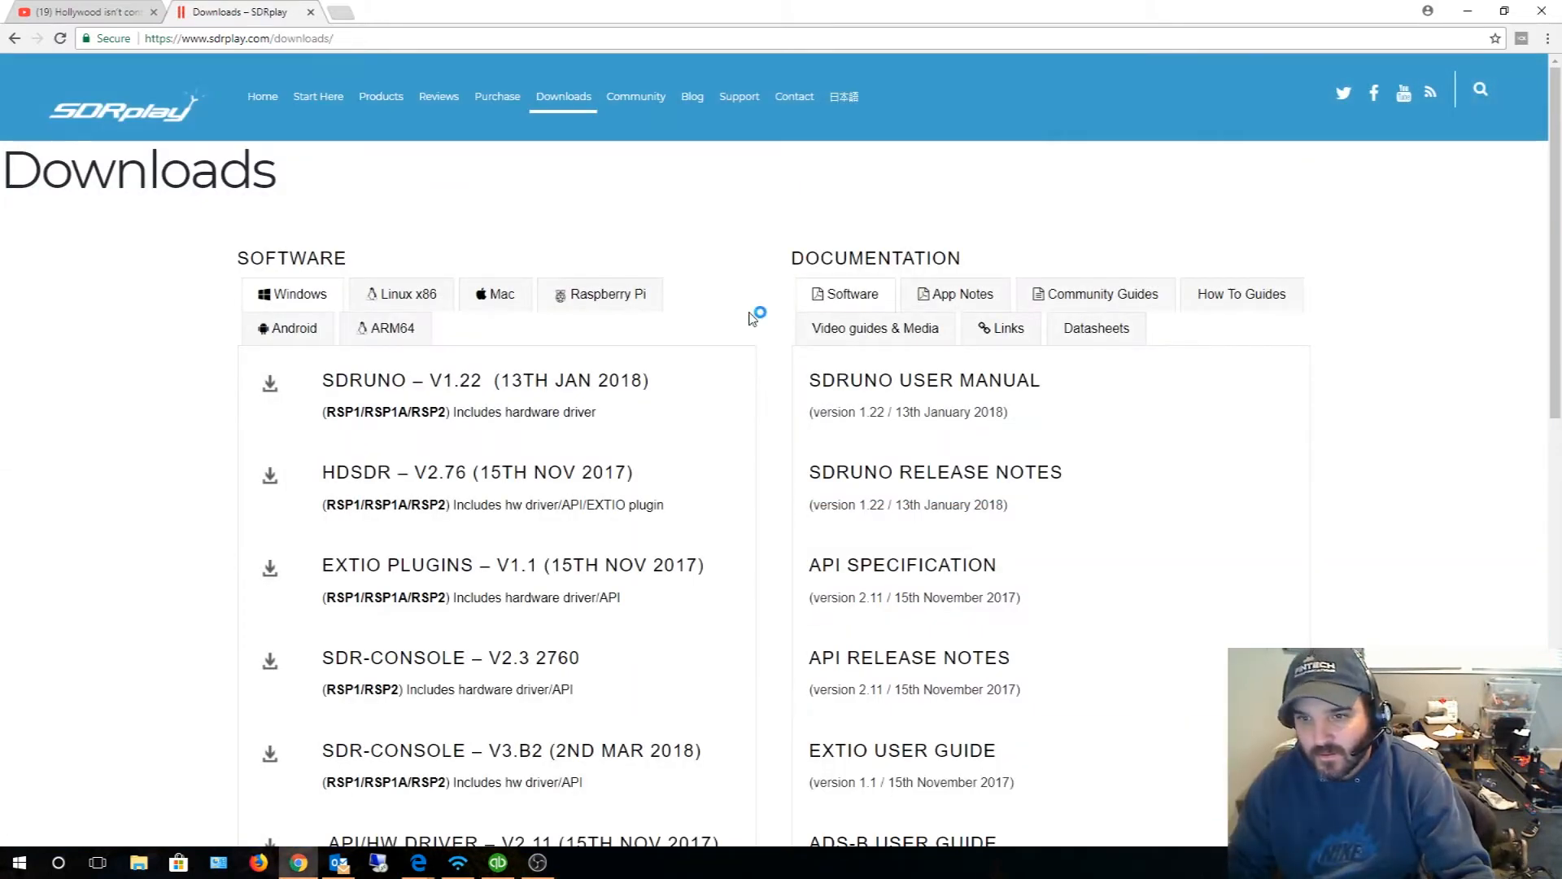
mouse_move(403, 389)
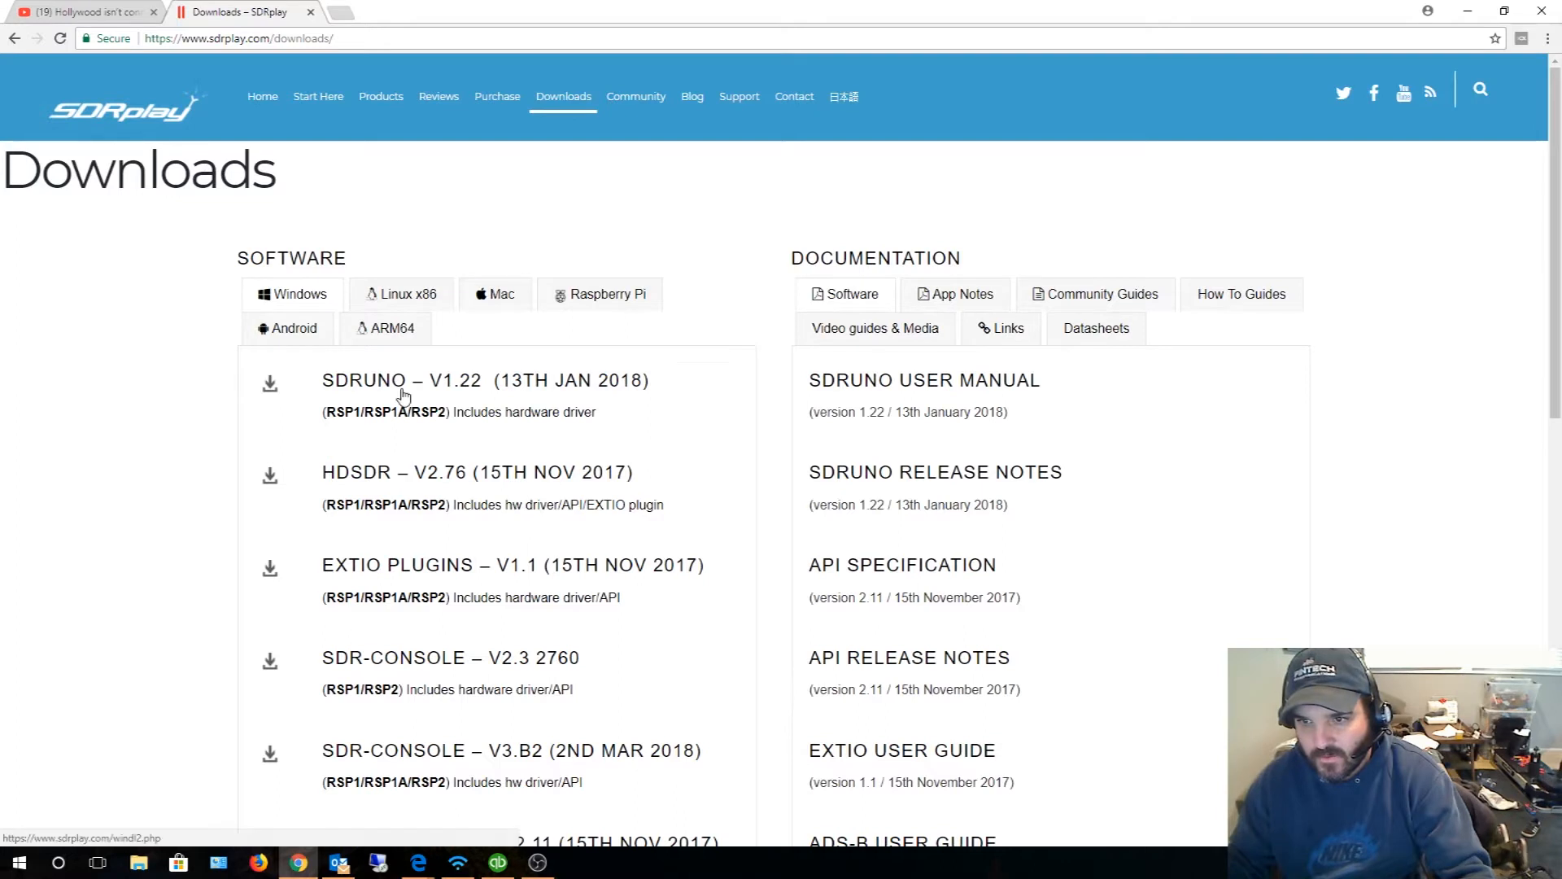
mouse_move(423, 389)
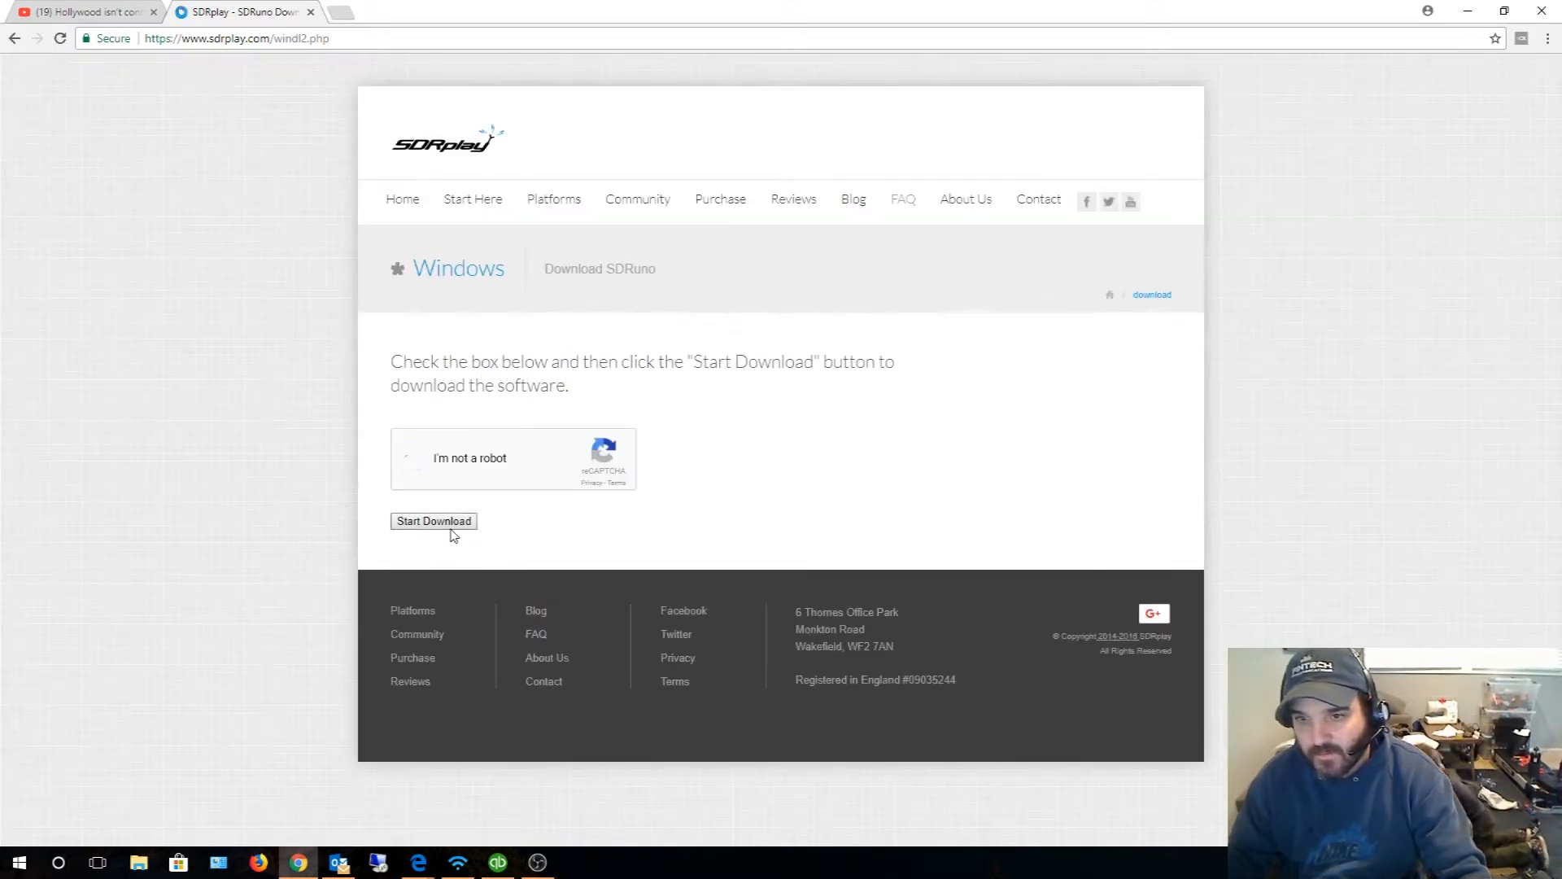
click(432, 521)
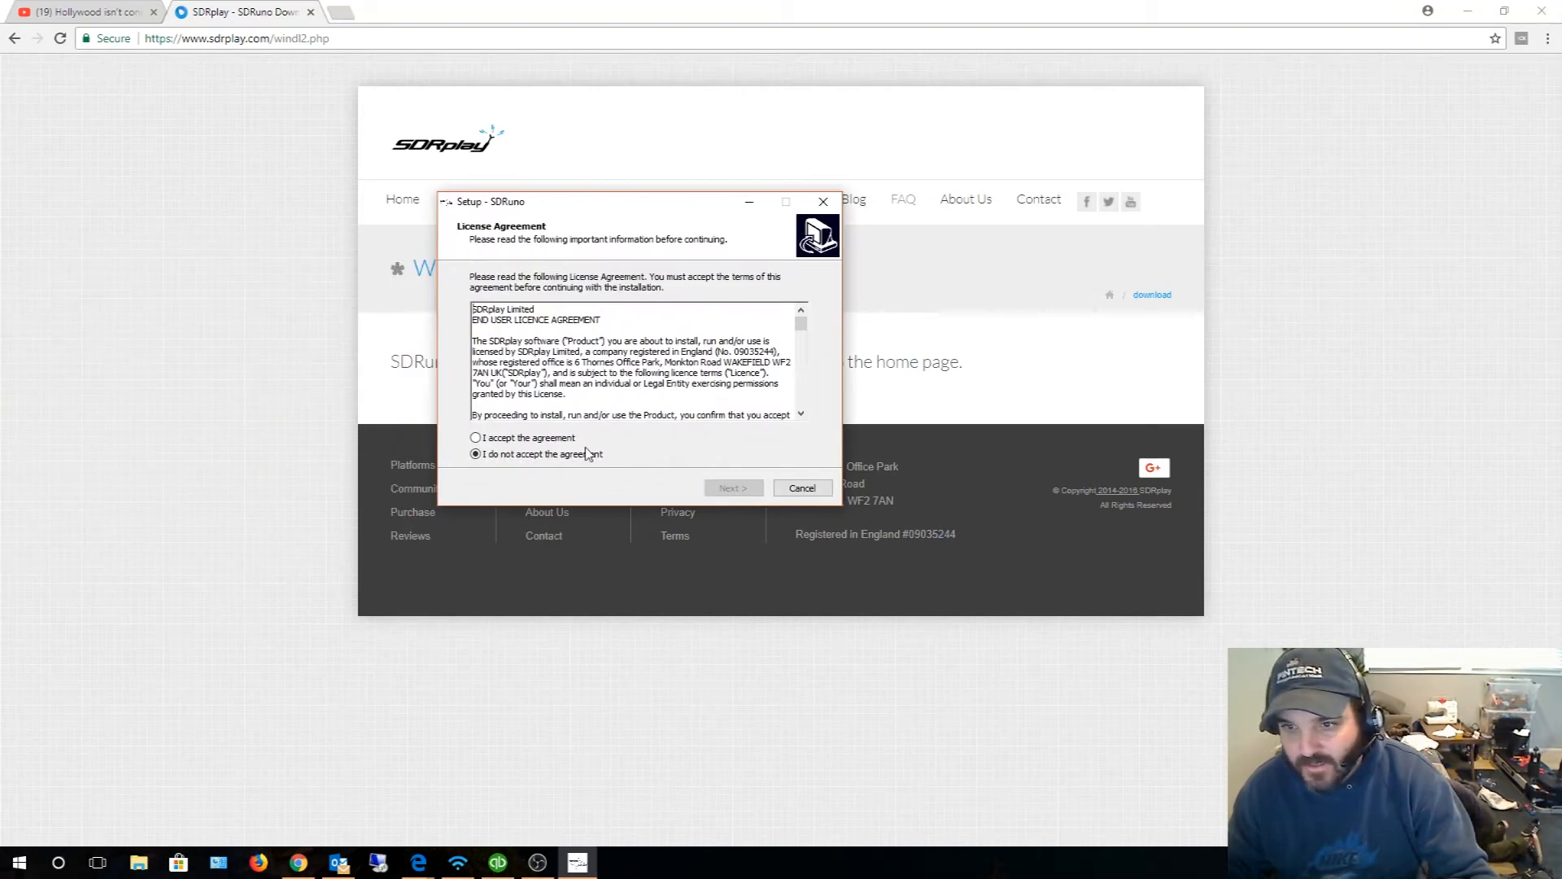
Step: Accept the licence, keep default shortcut options, finish setup and launch SDRuno
click(733, 488)
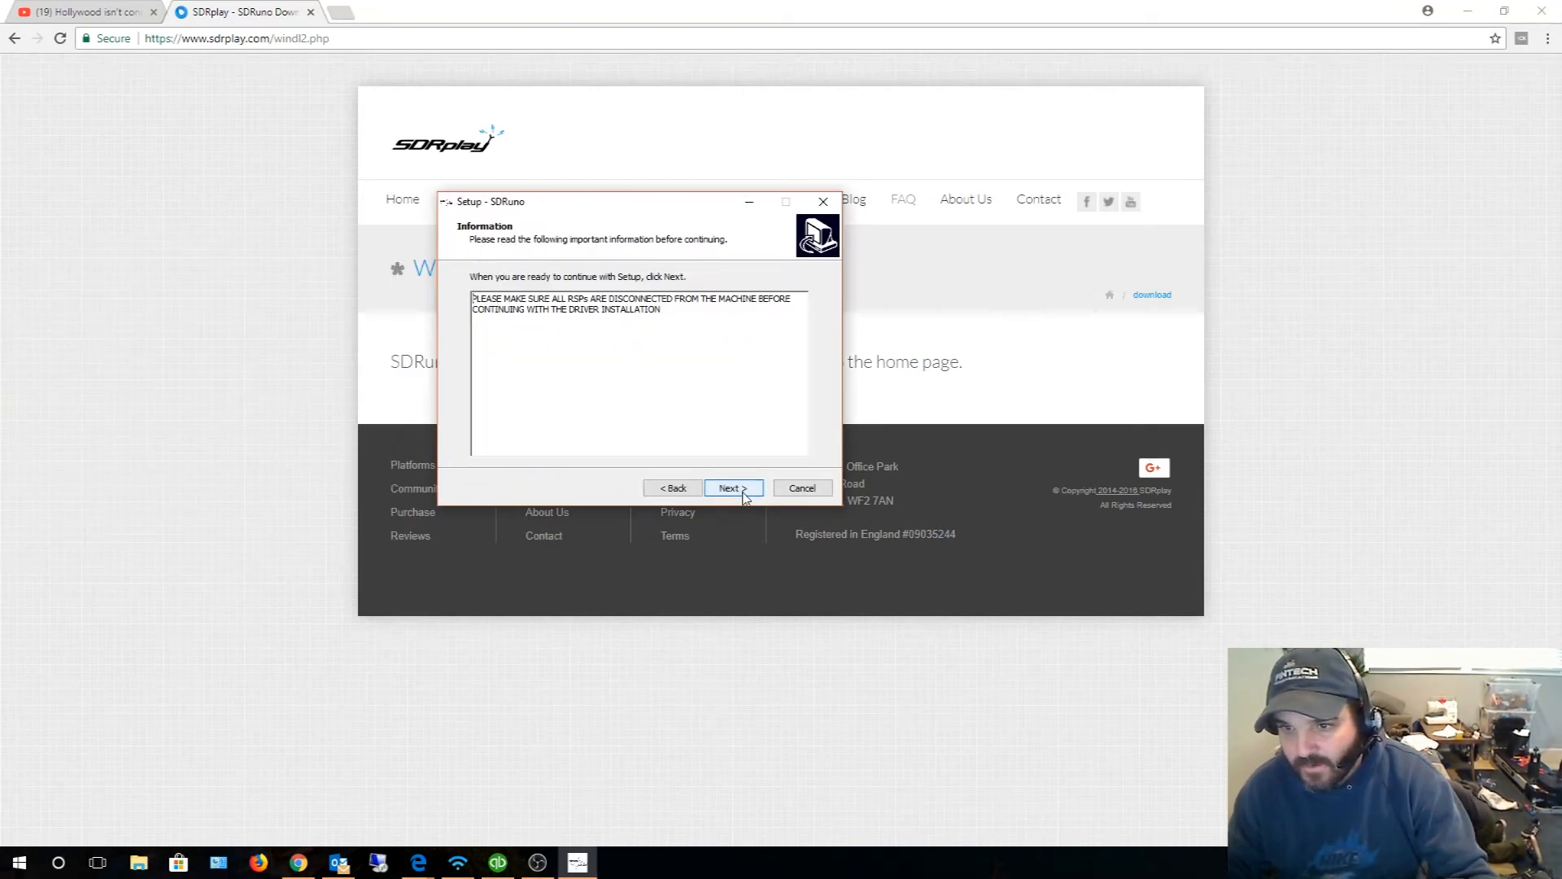
click(731, 486)
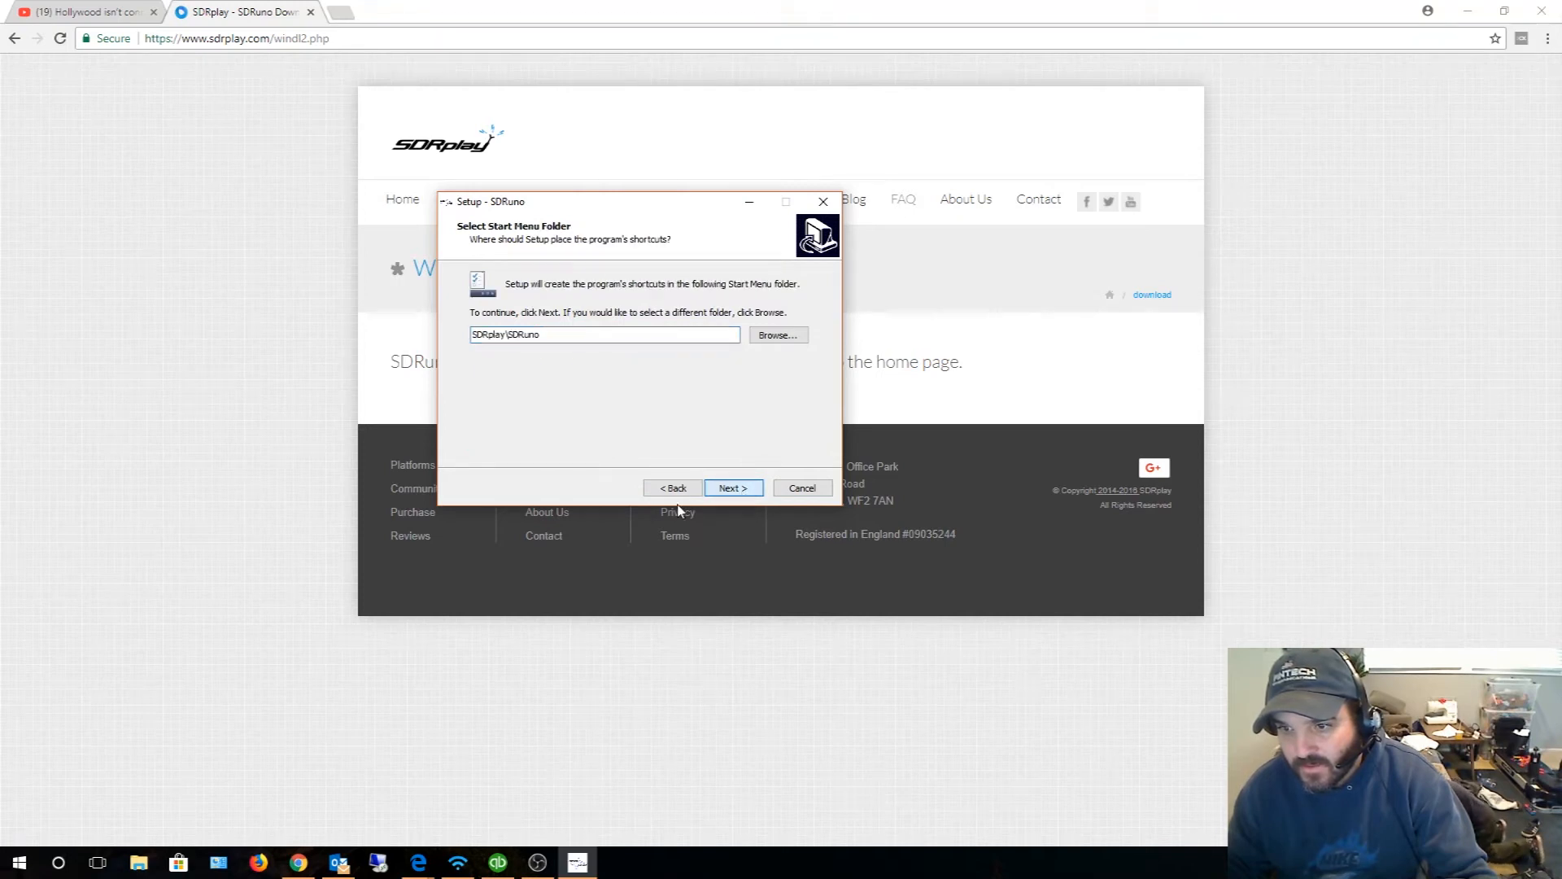
click(732, 487)
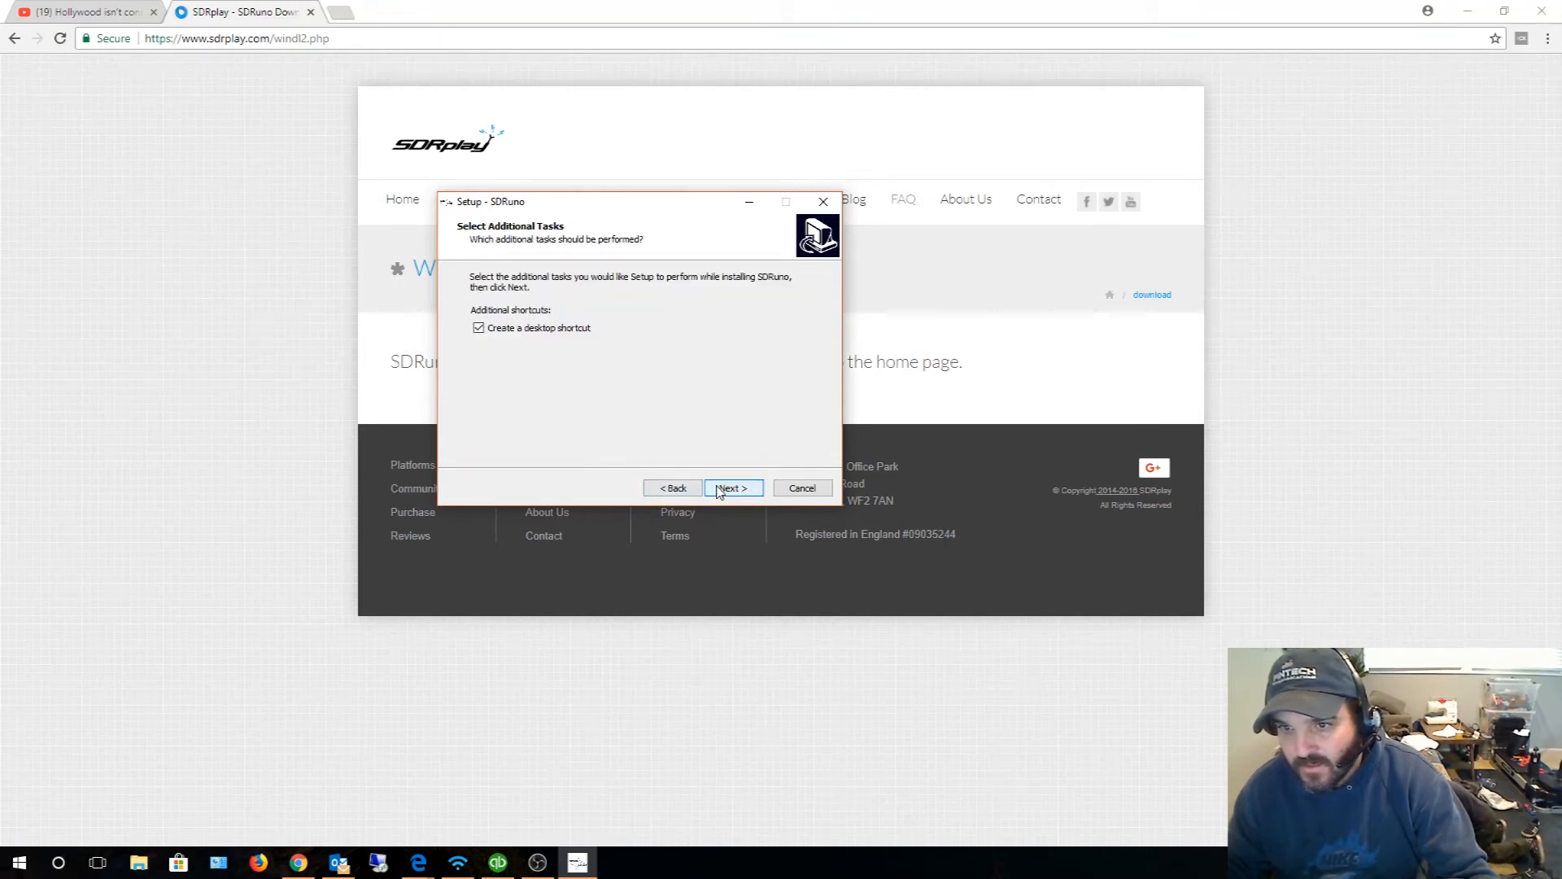
click(732, 487)
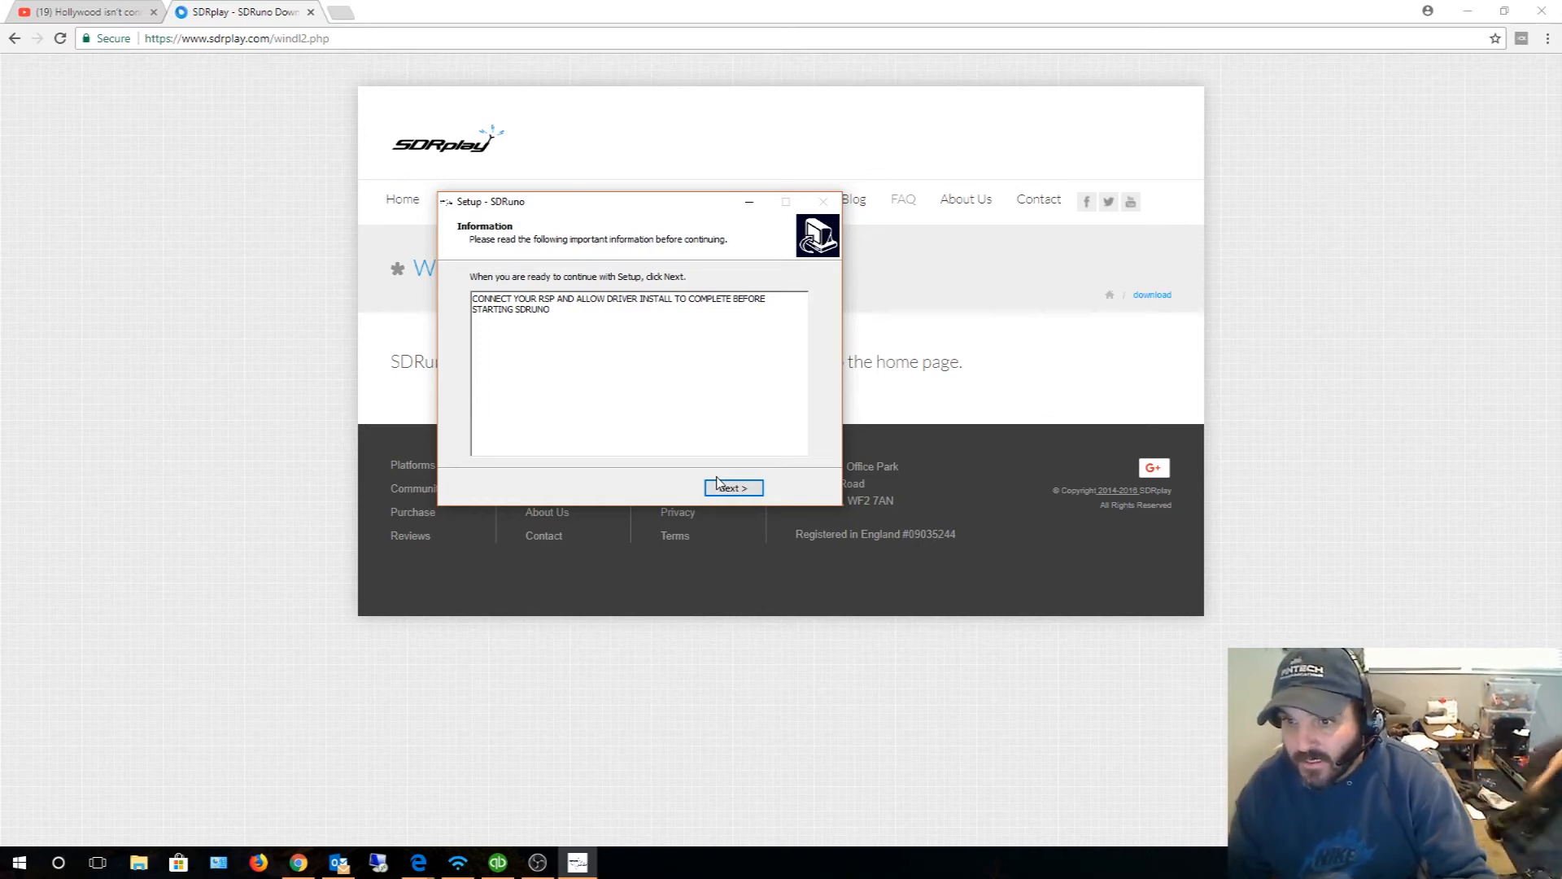
mouse_move(763, 433)
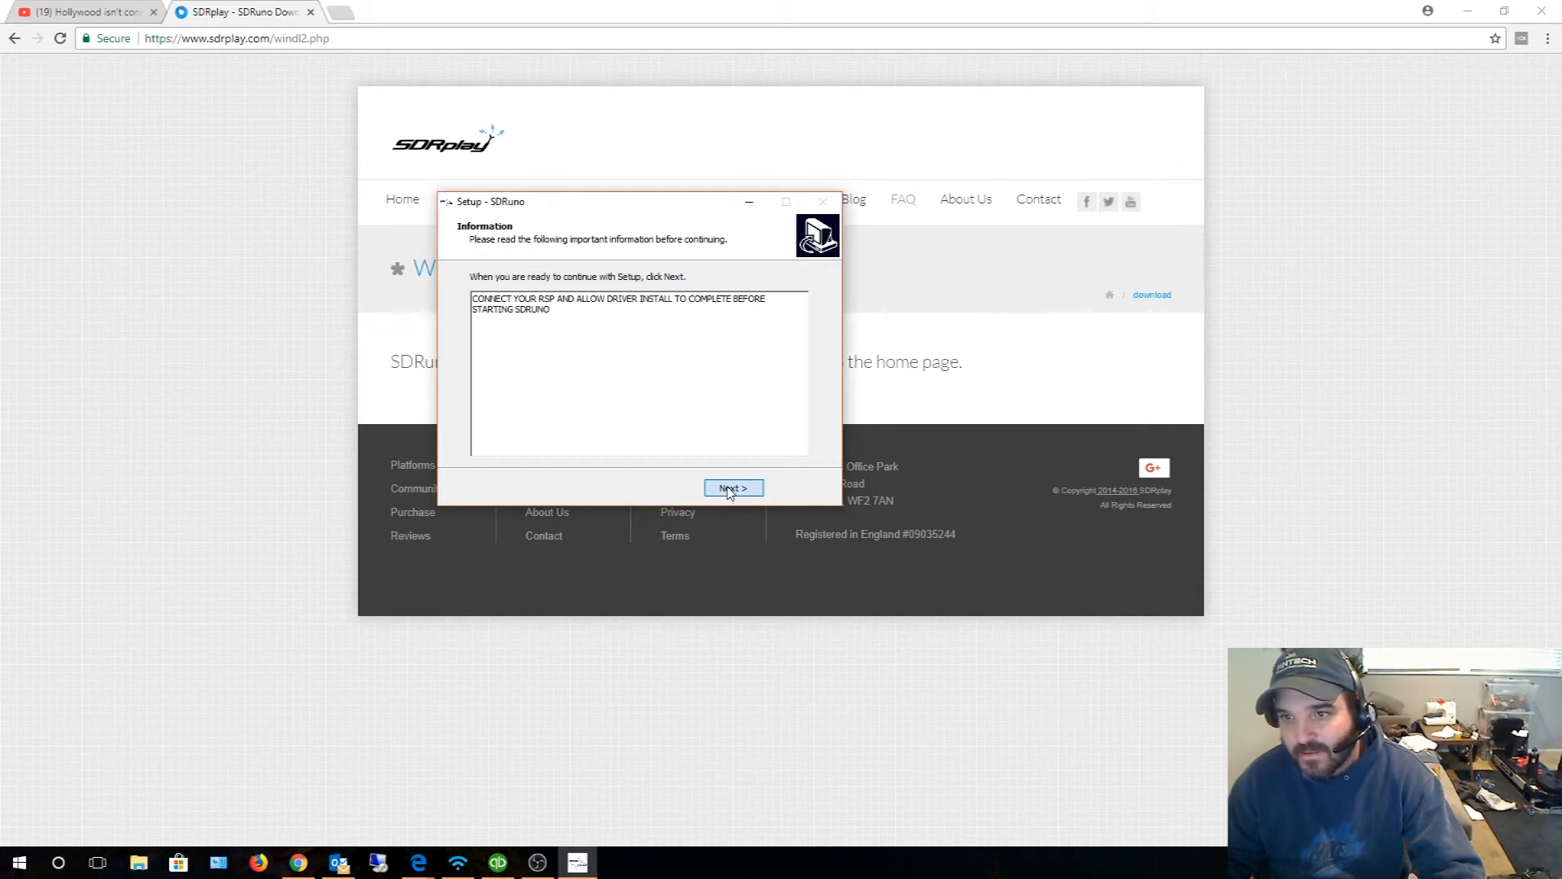
click(734, 489)
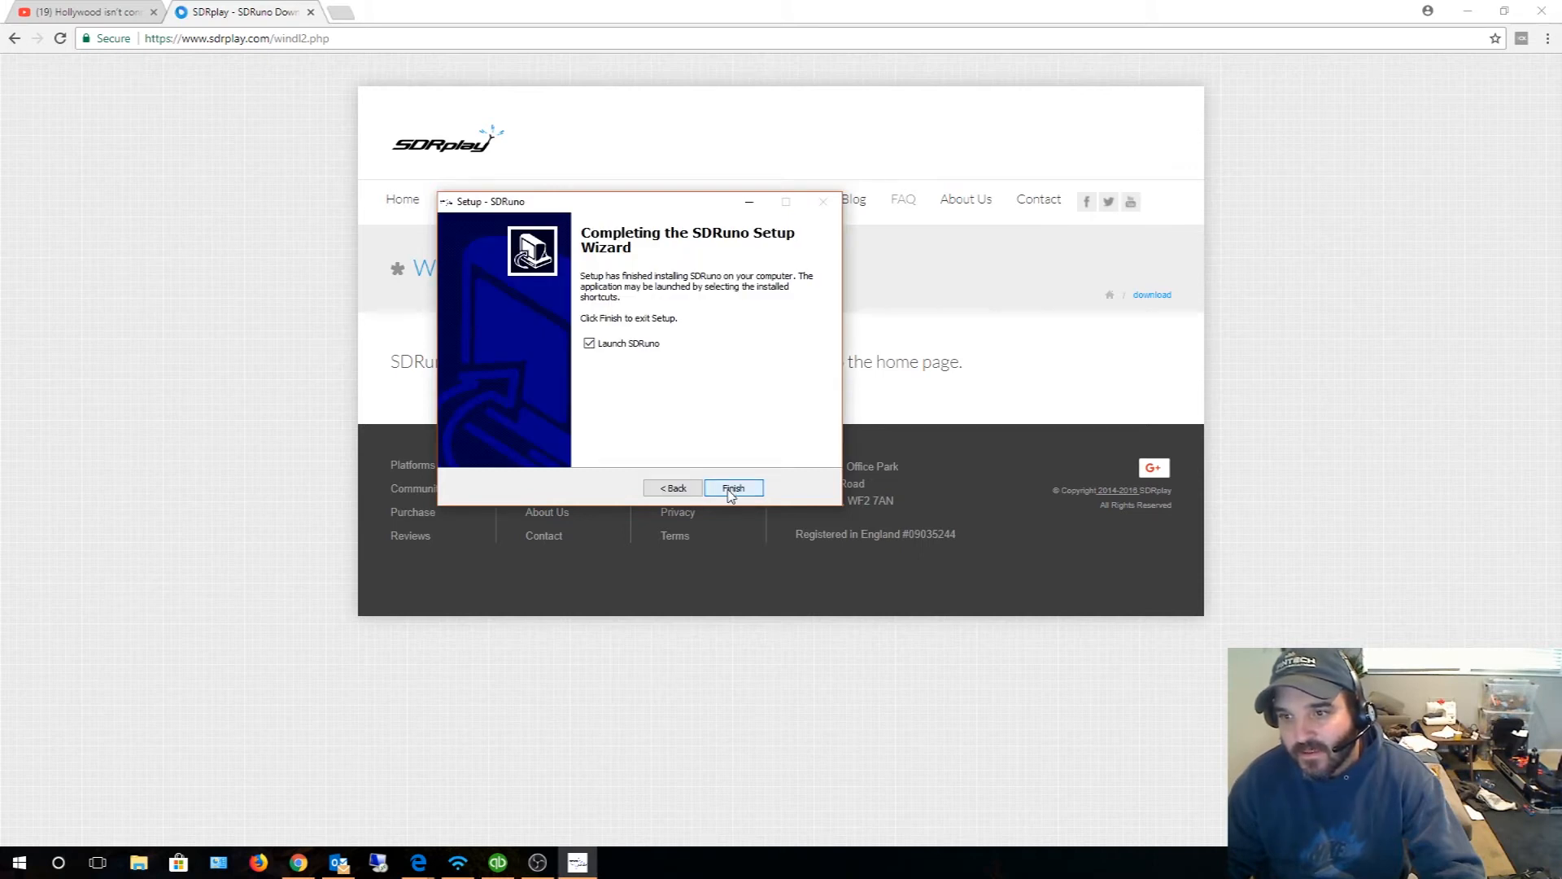
click(732, 488)
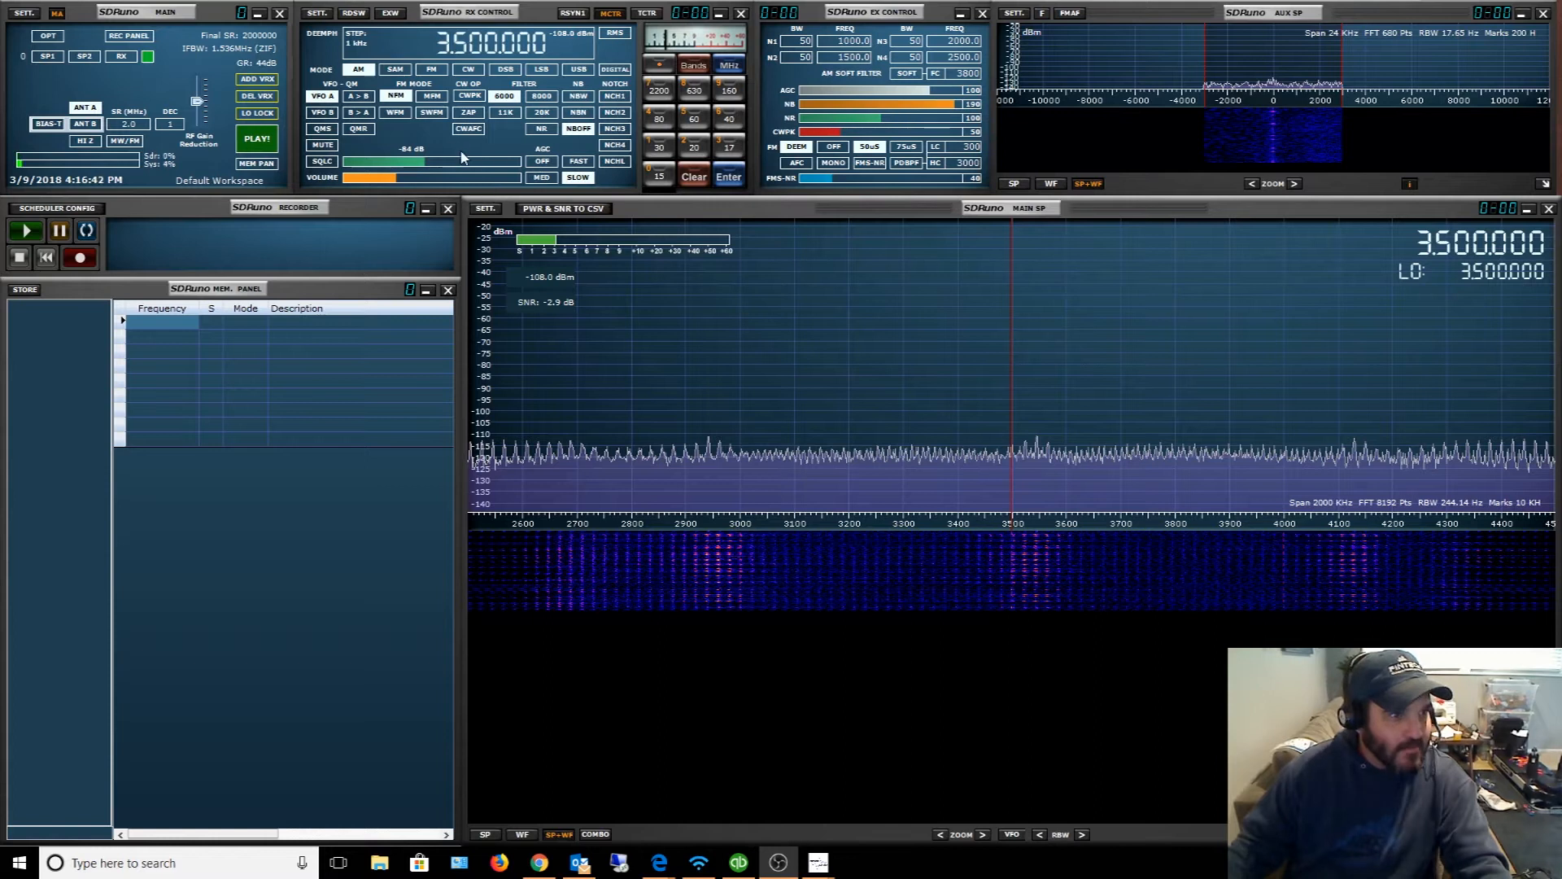
mouse_move(508, 127)
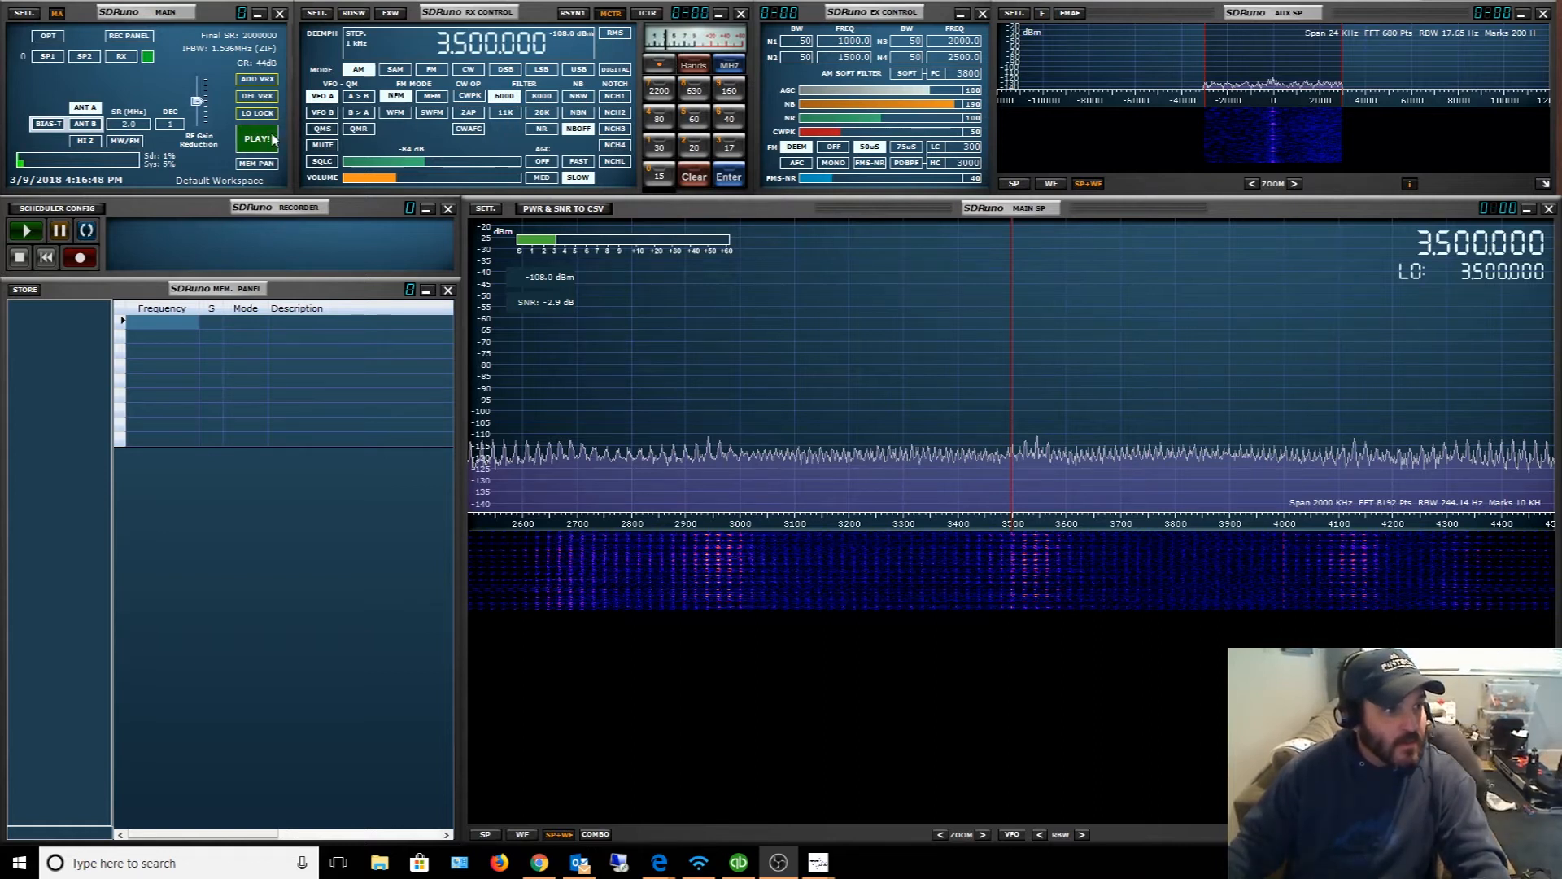
Step: Start signal processing on the MAIN panel at 3.5 MHz, then stop it again
click(257, 137)
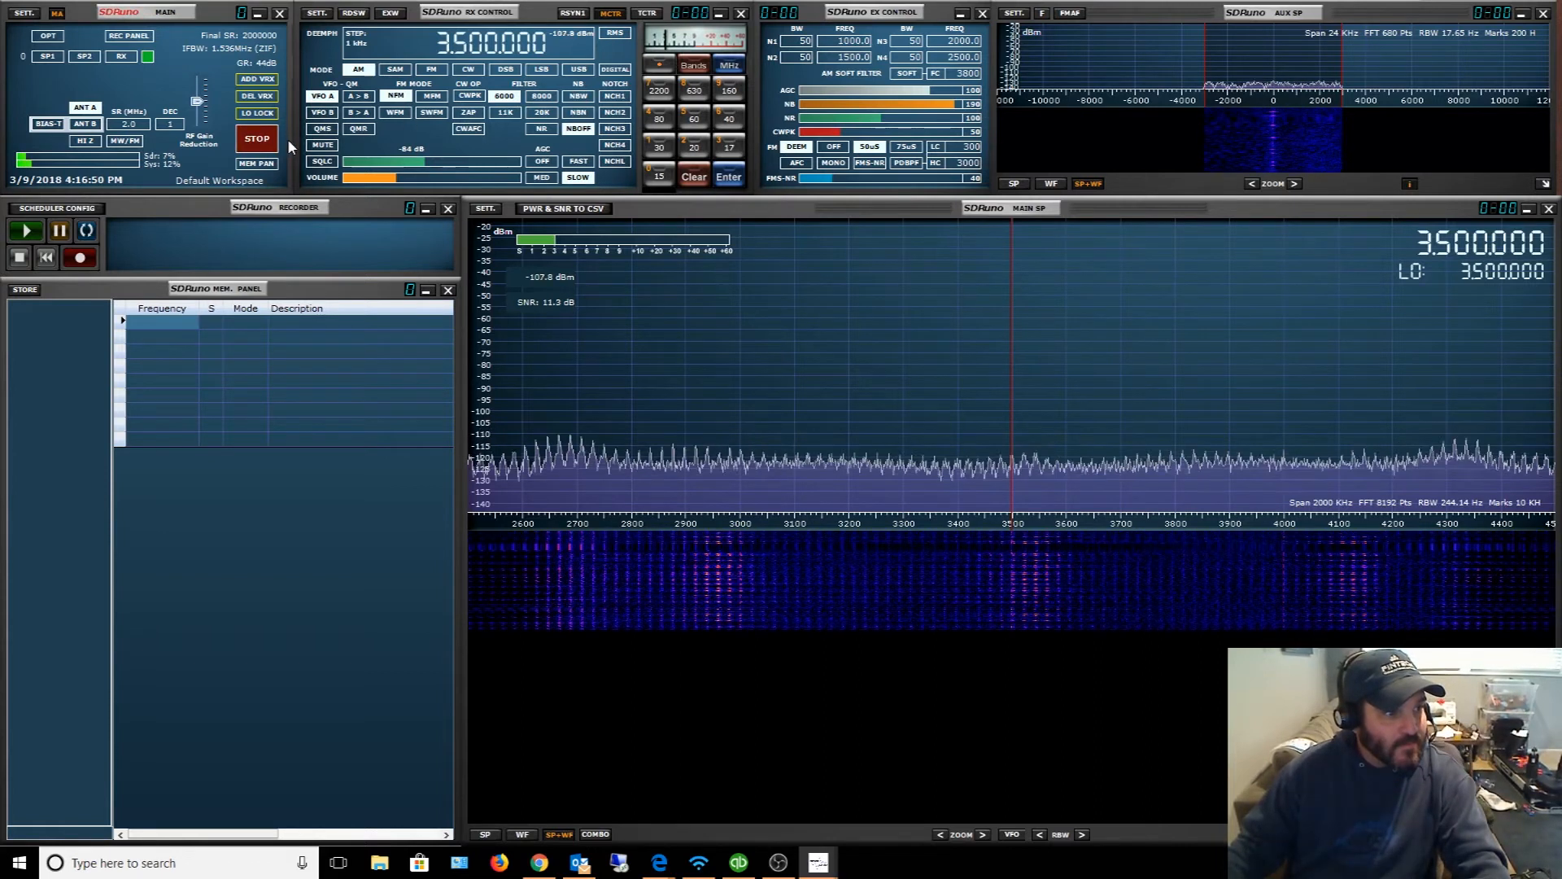
mouse_move(259, 151)
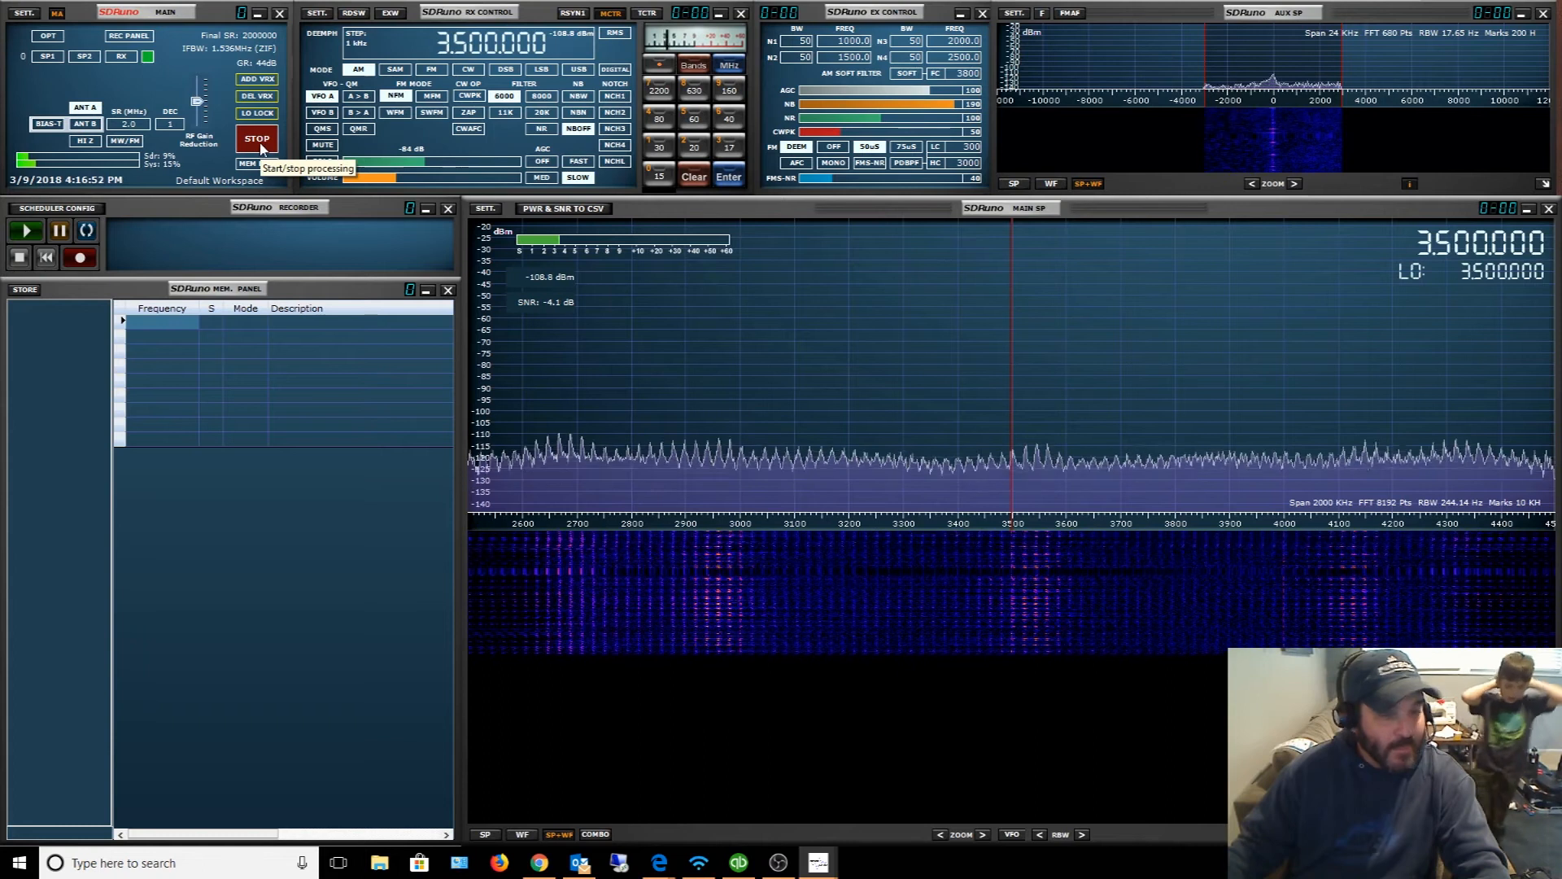
click(256, 137)
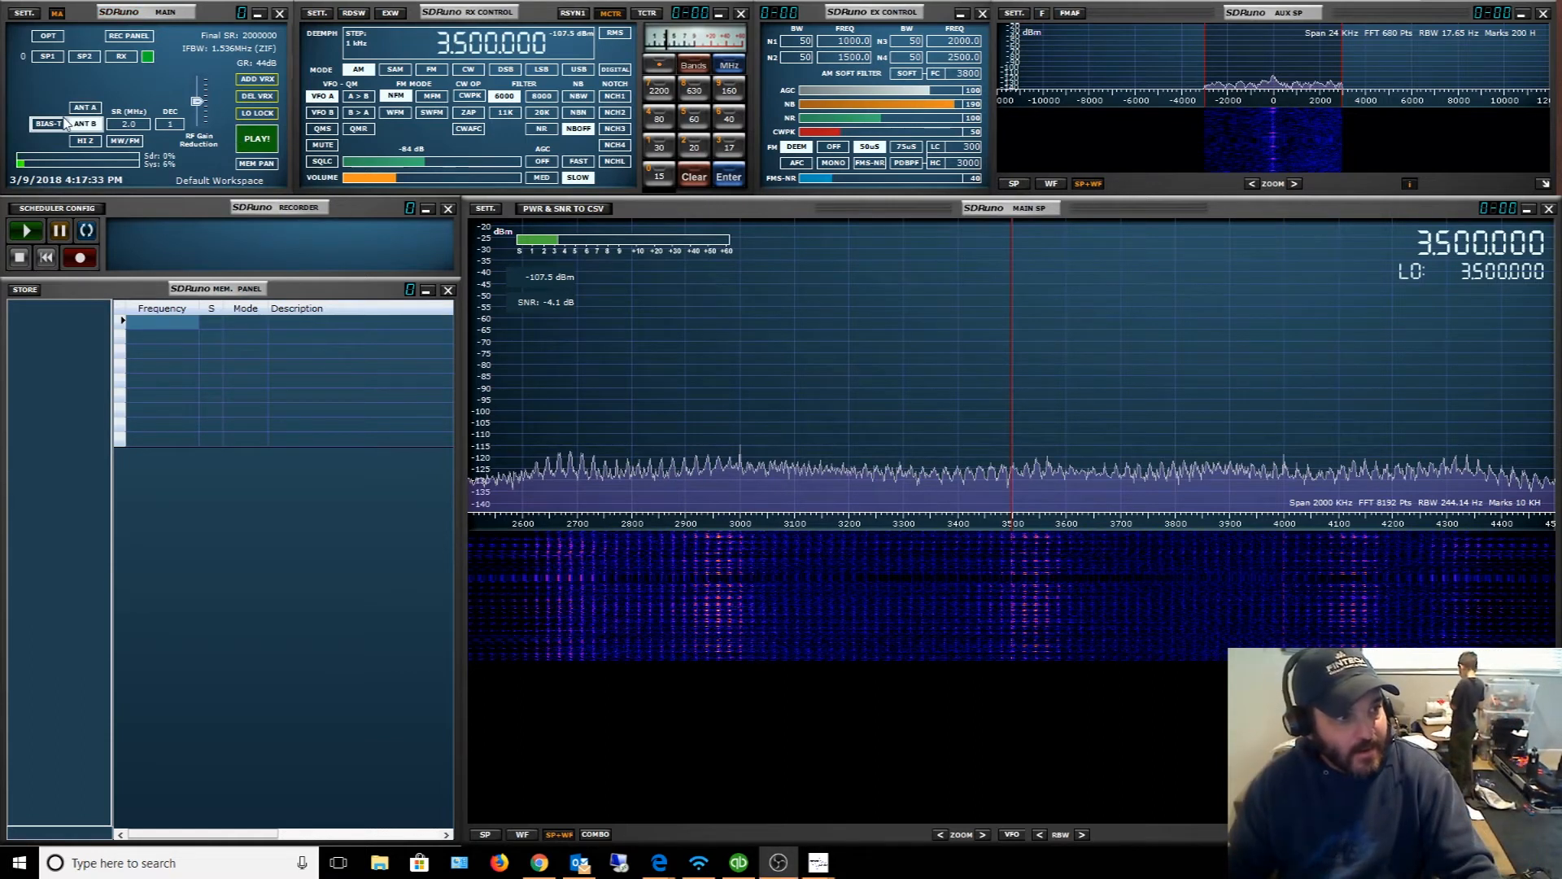
mouse_move(85, 124)
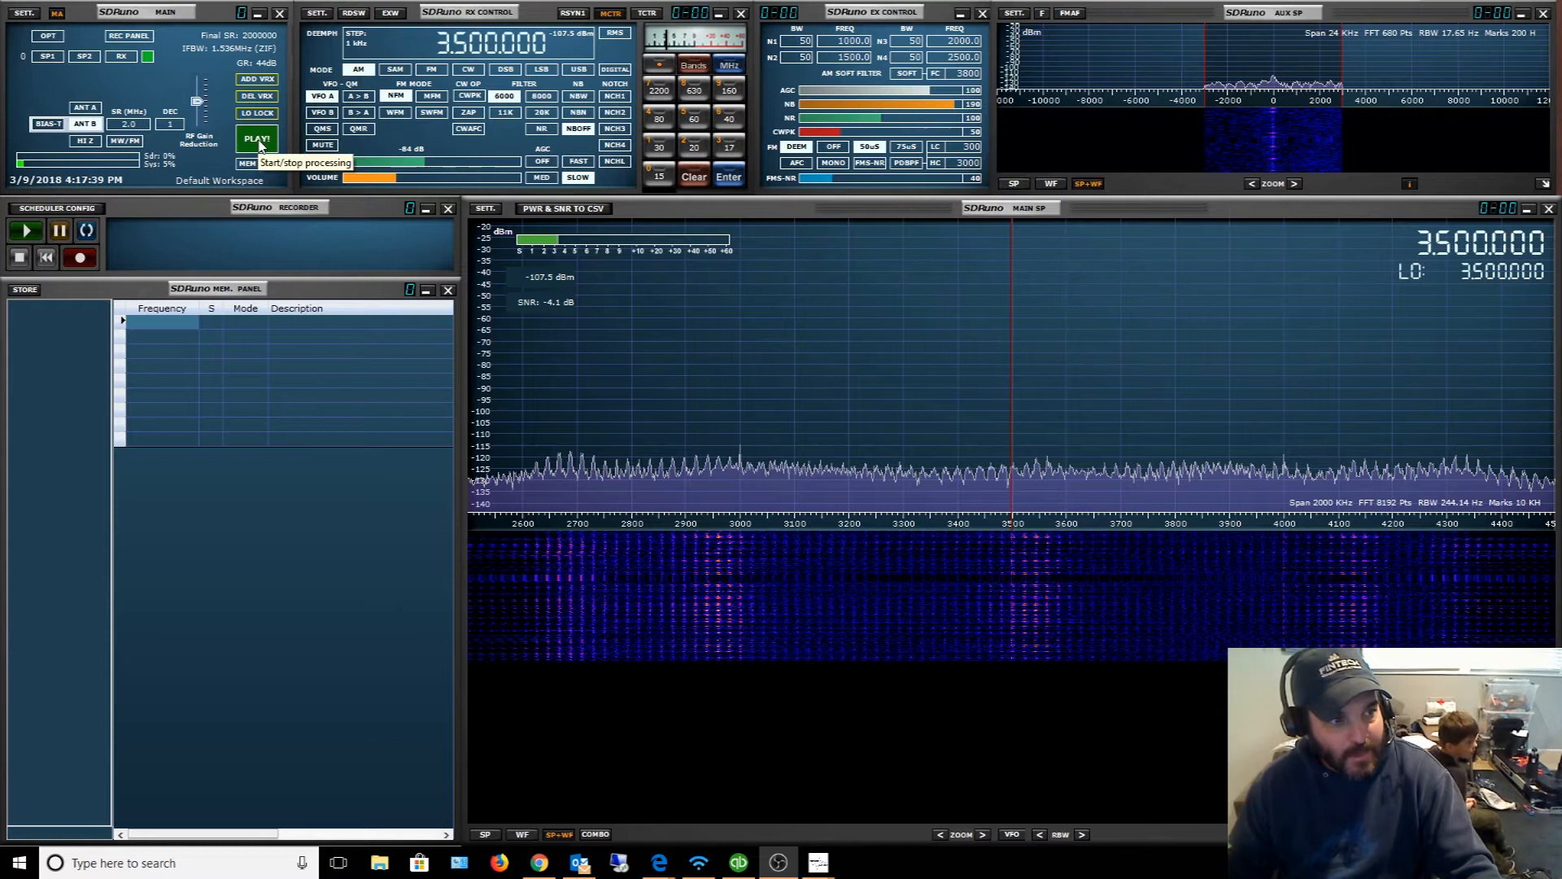
Step: Resume receiving at 3.5 MHz and alternate between antenna A and antenna B several times
click(257, 137)
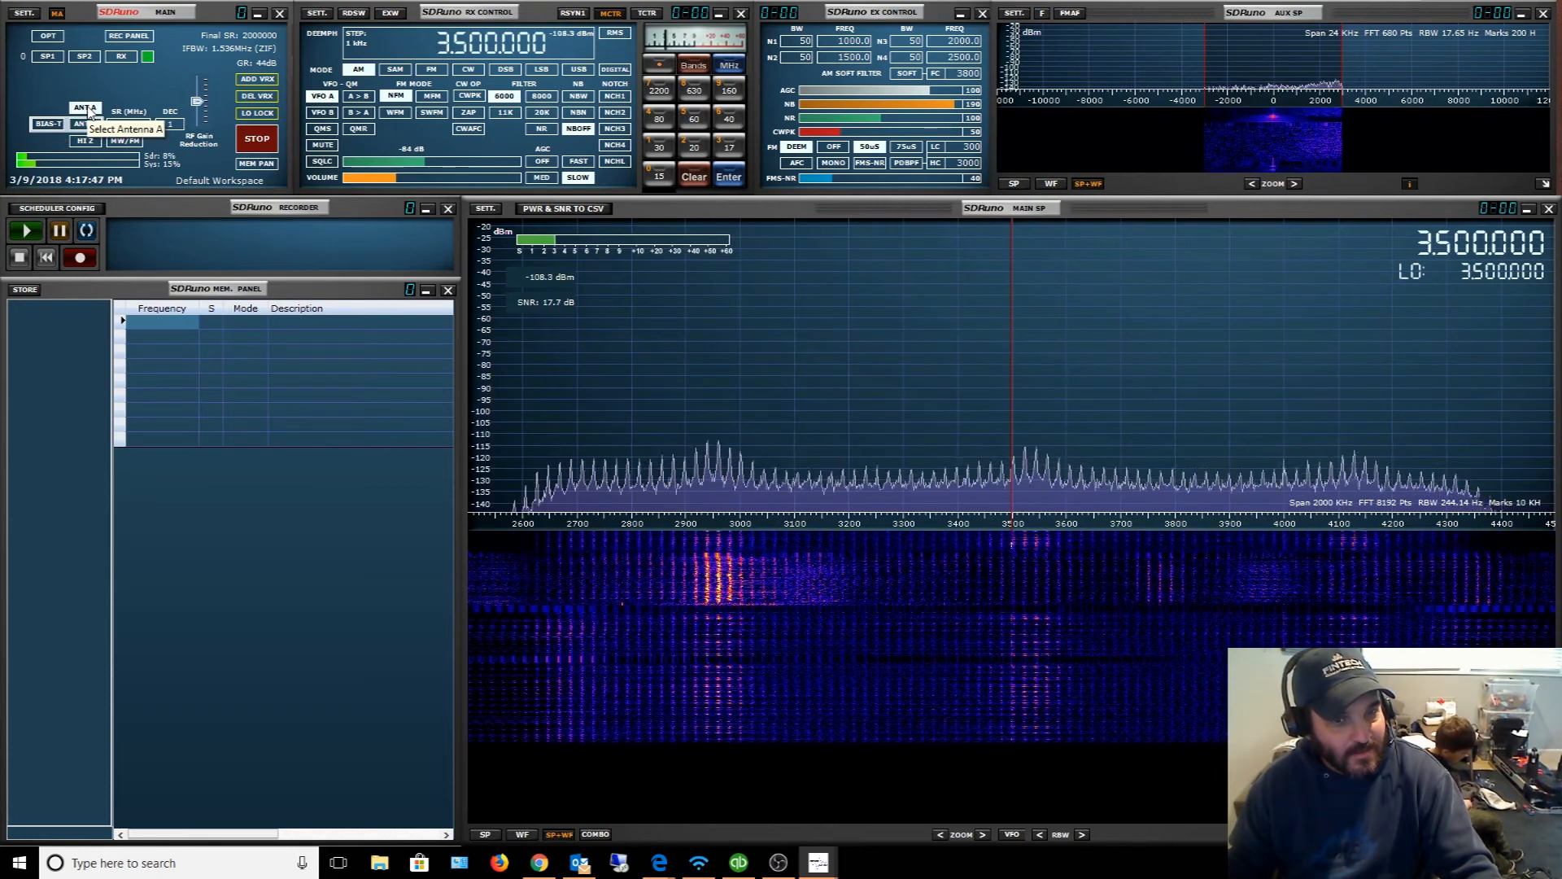
click(84, 123)
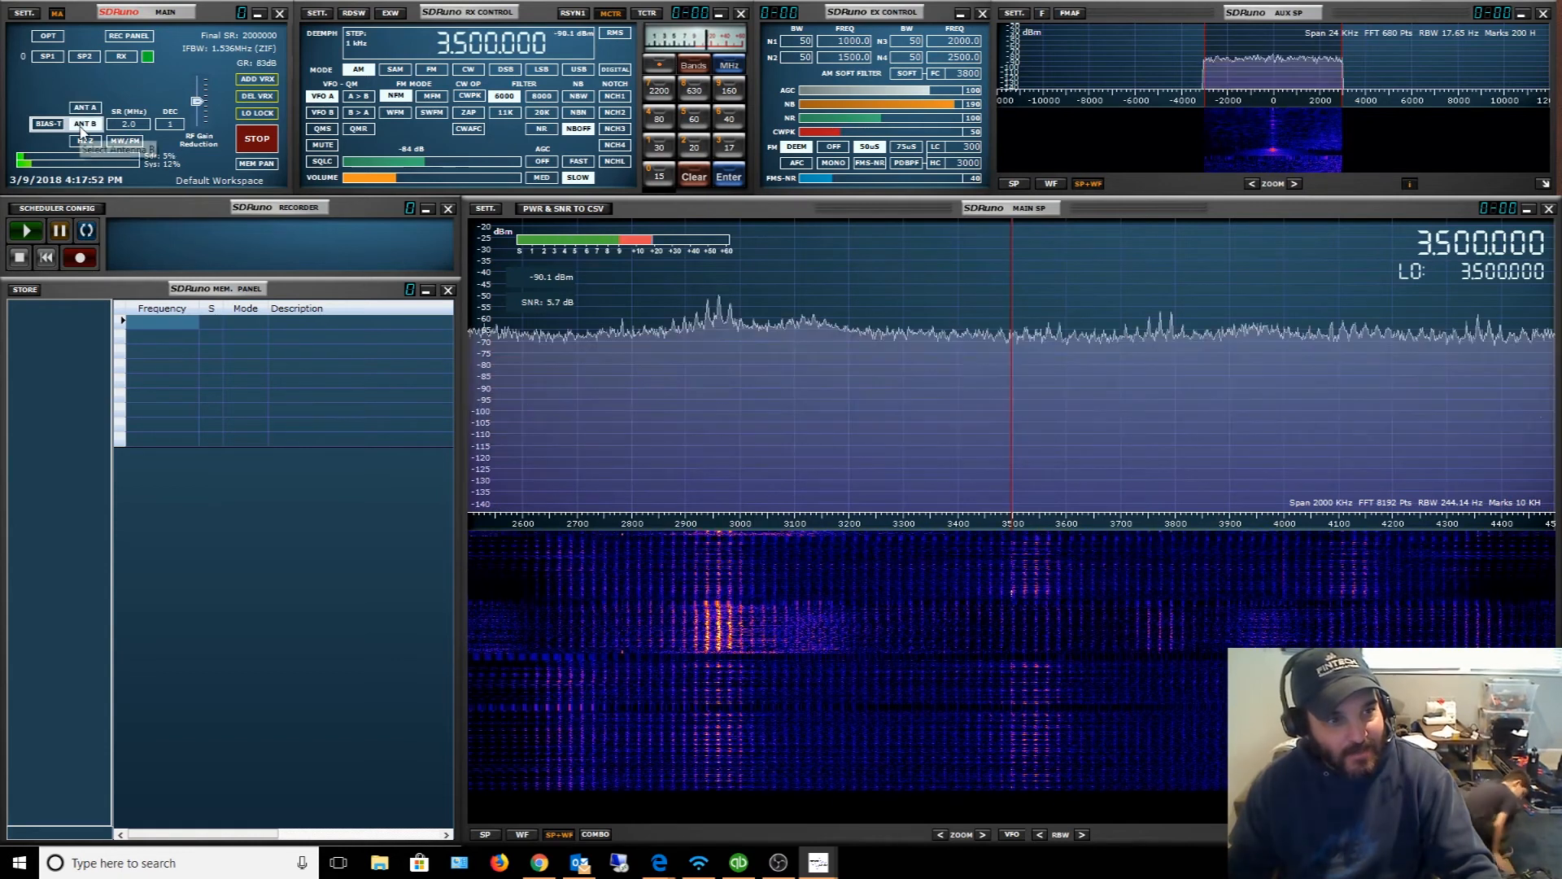
click(85, 122)
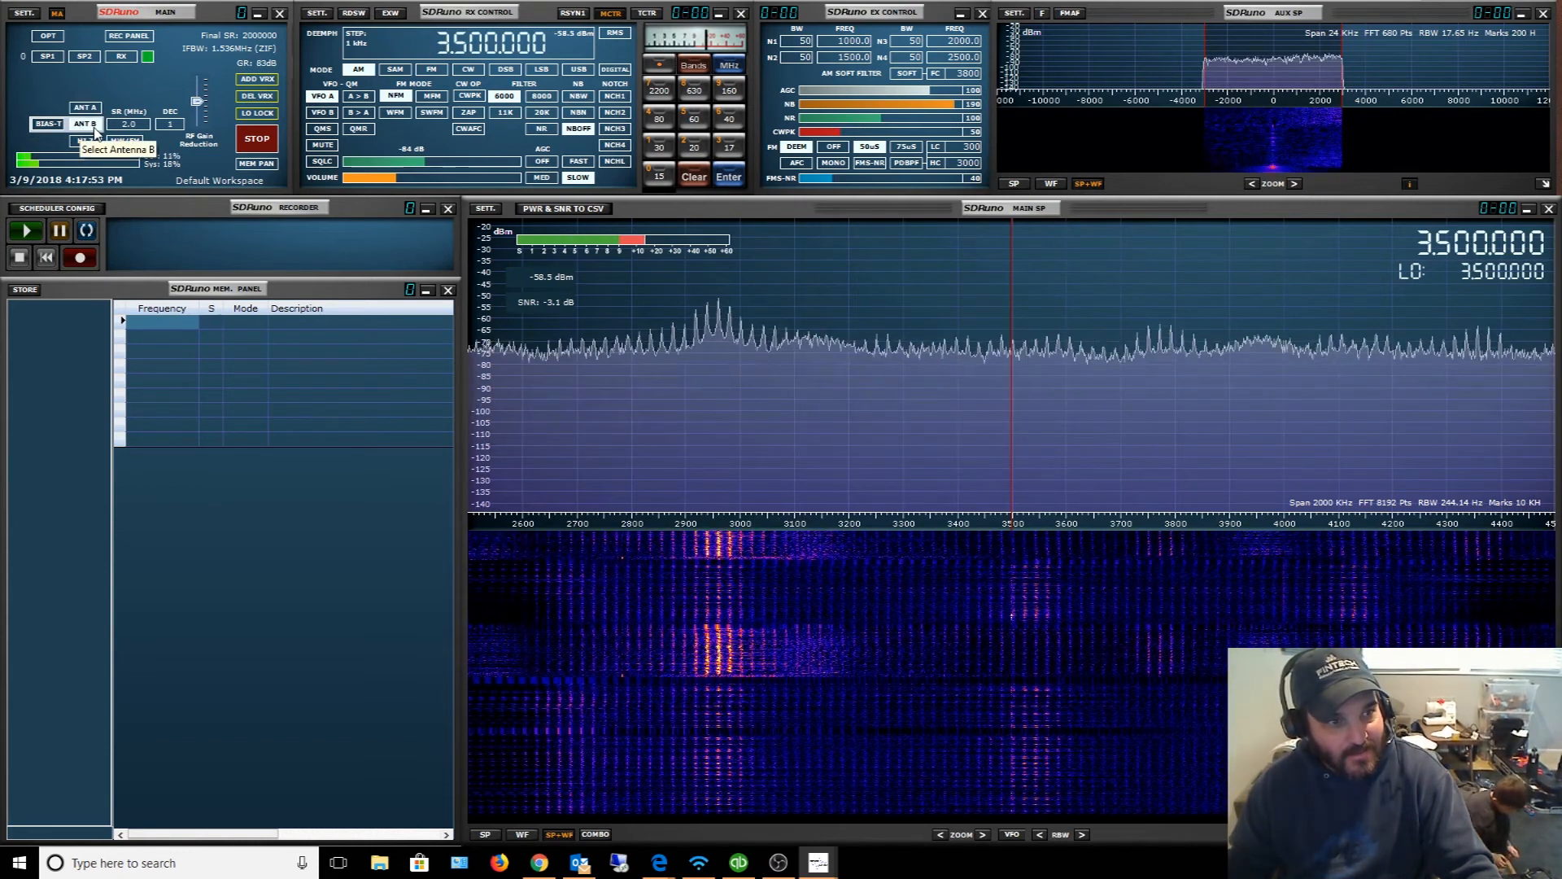
click(83, 107)
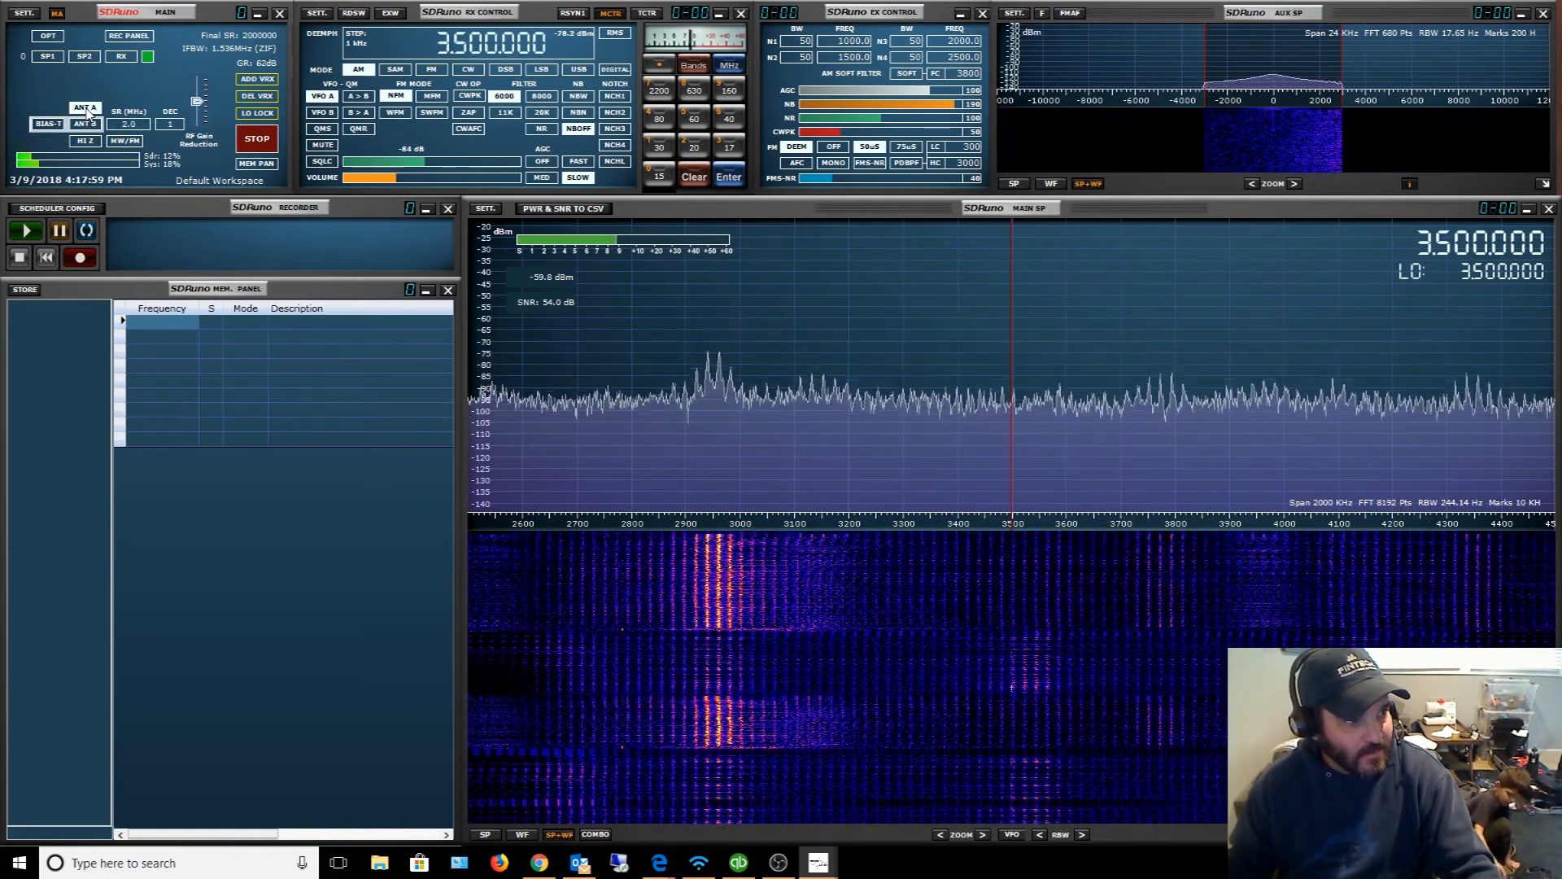
click(84, 140)
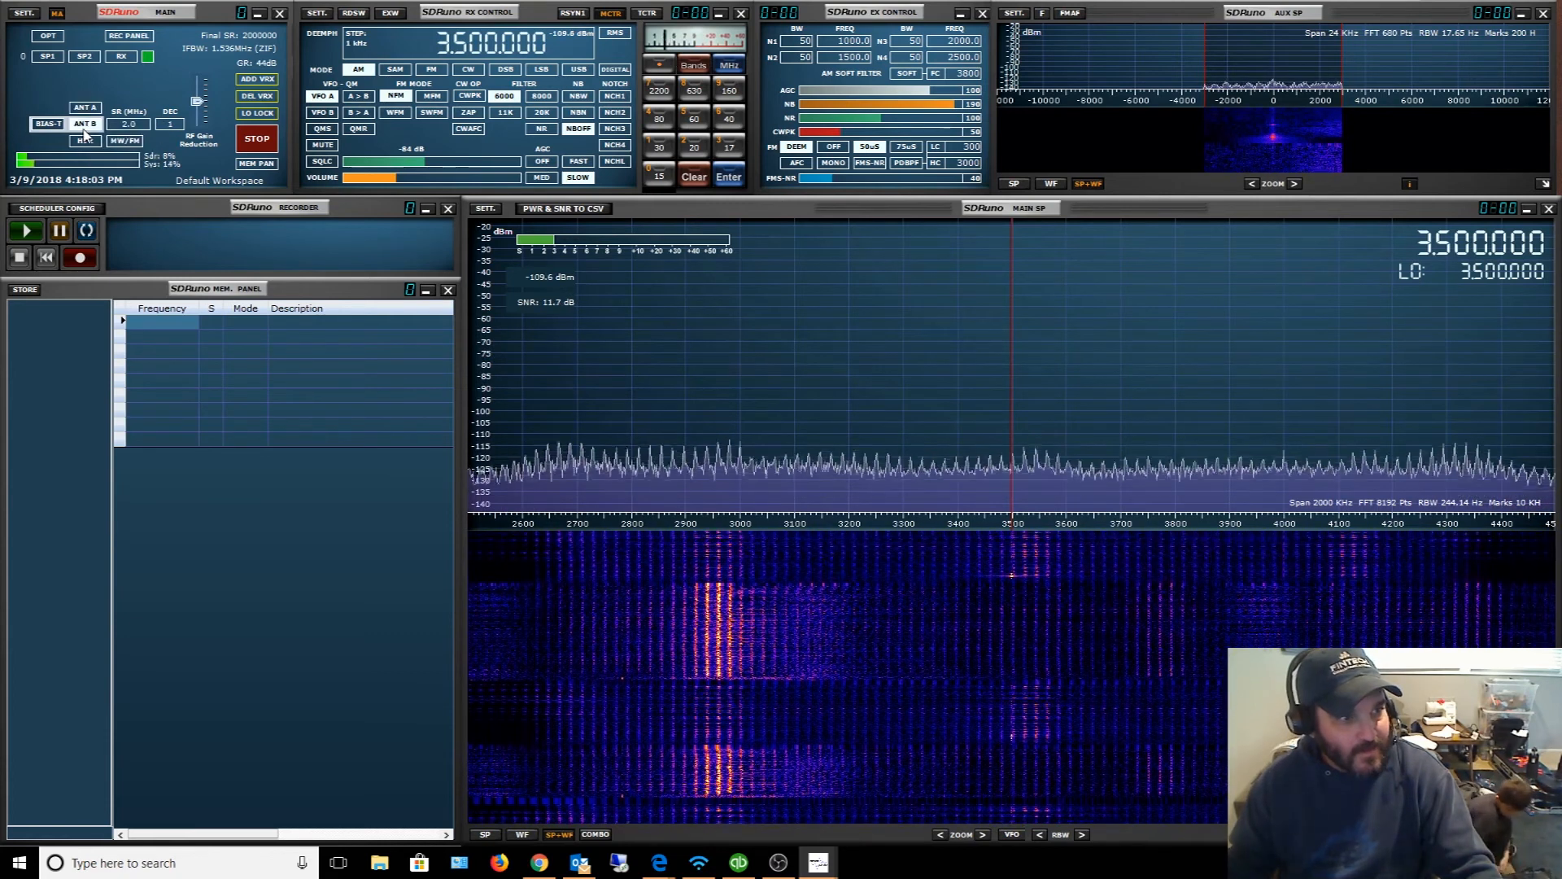
click(84, 122)
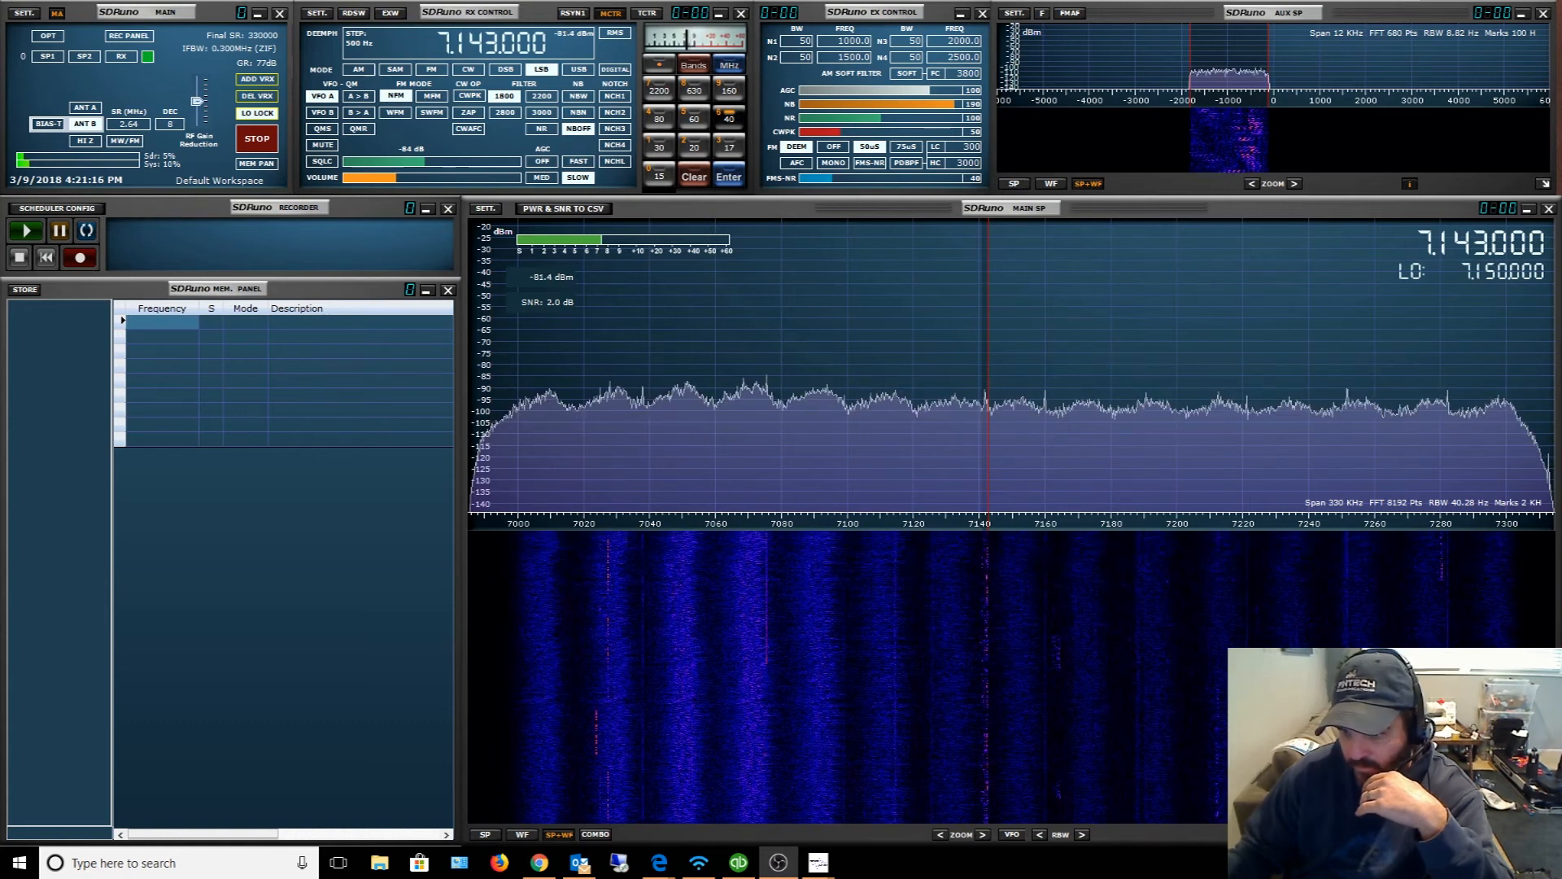
mouse_move(1132, 397)
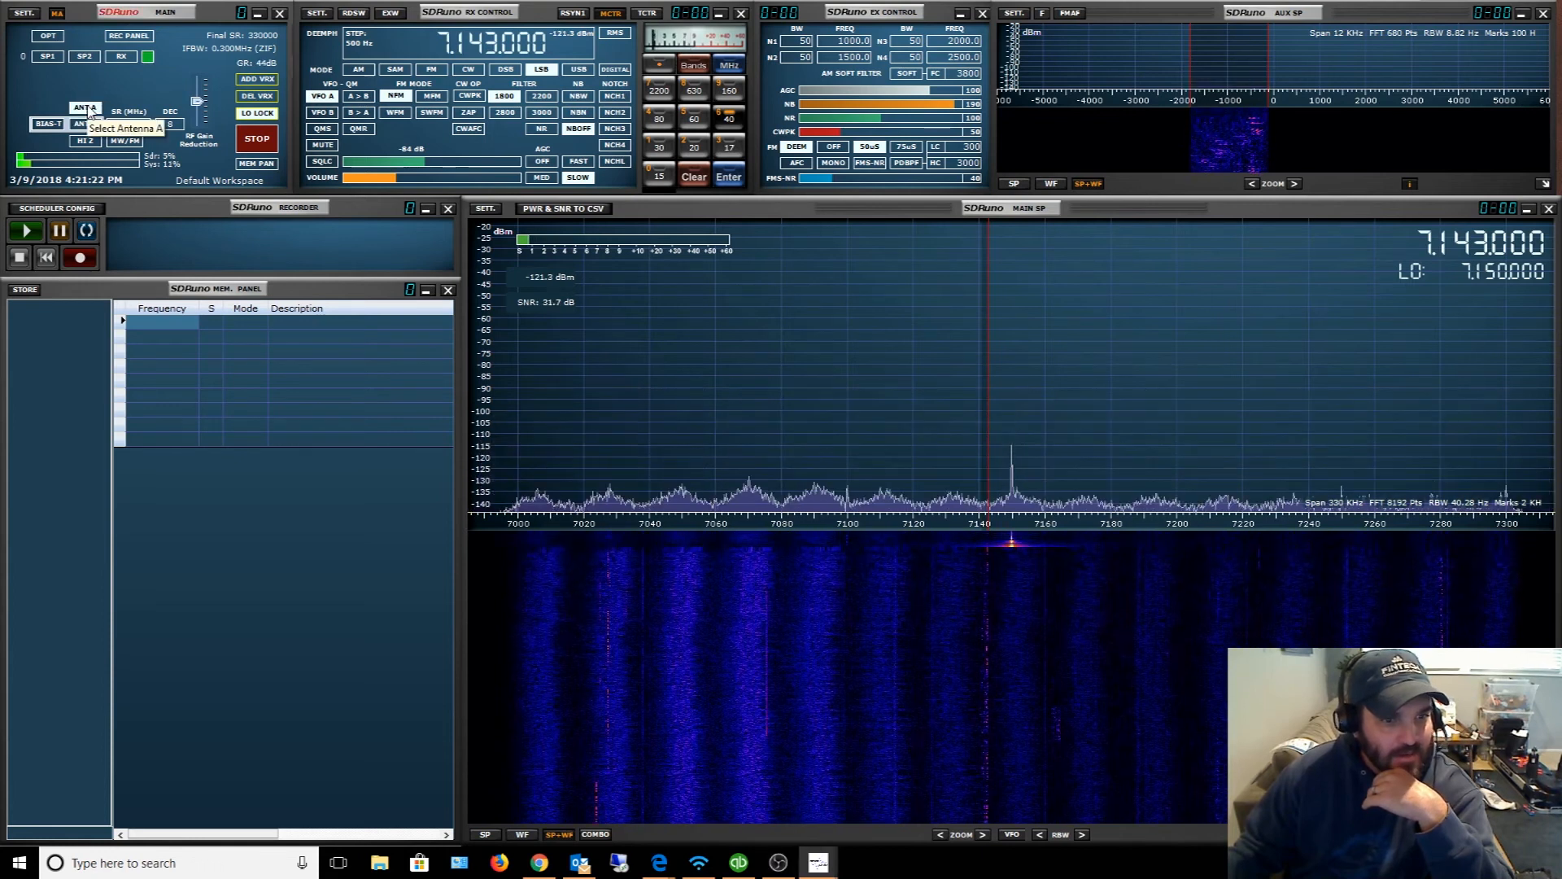
Step: At 7.143 MHz LSB, switch reception between antenna A and antenna B to compare
click(85, 122)
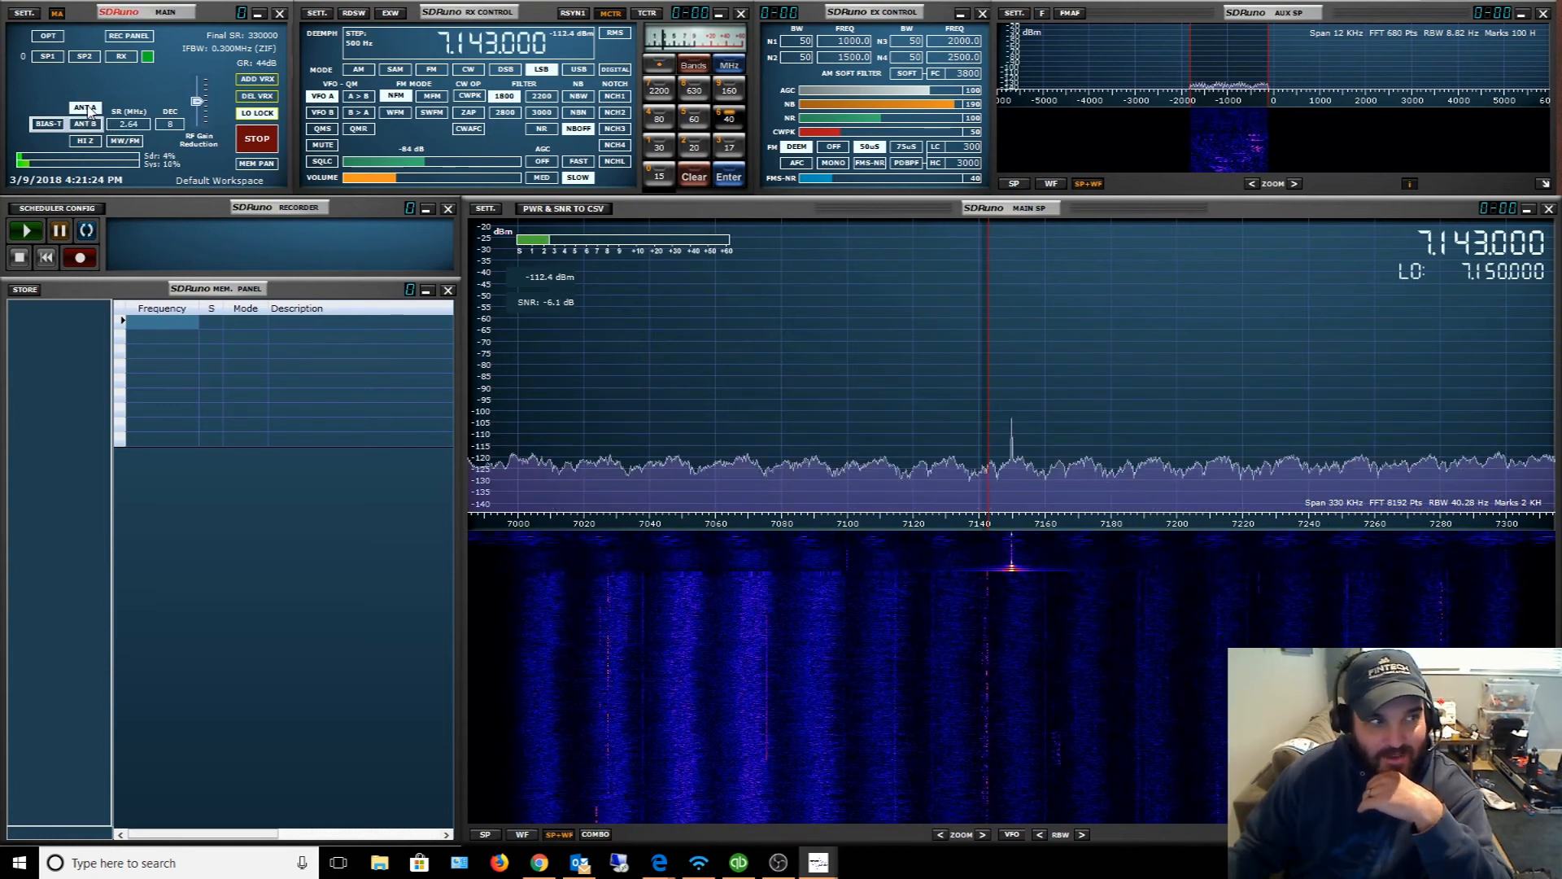
mouse_move(86, 124)
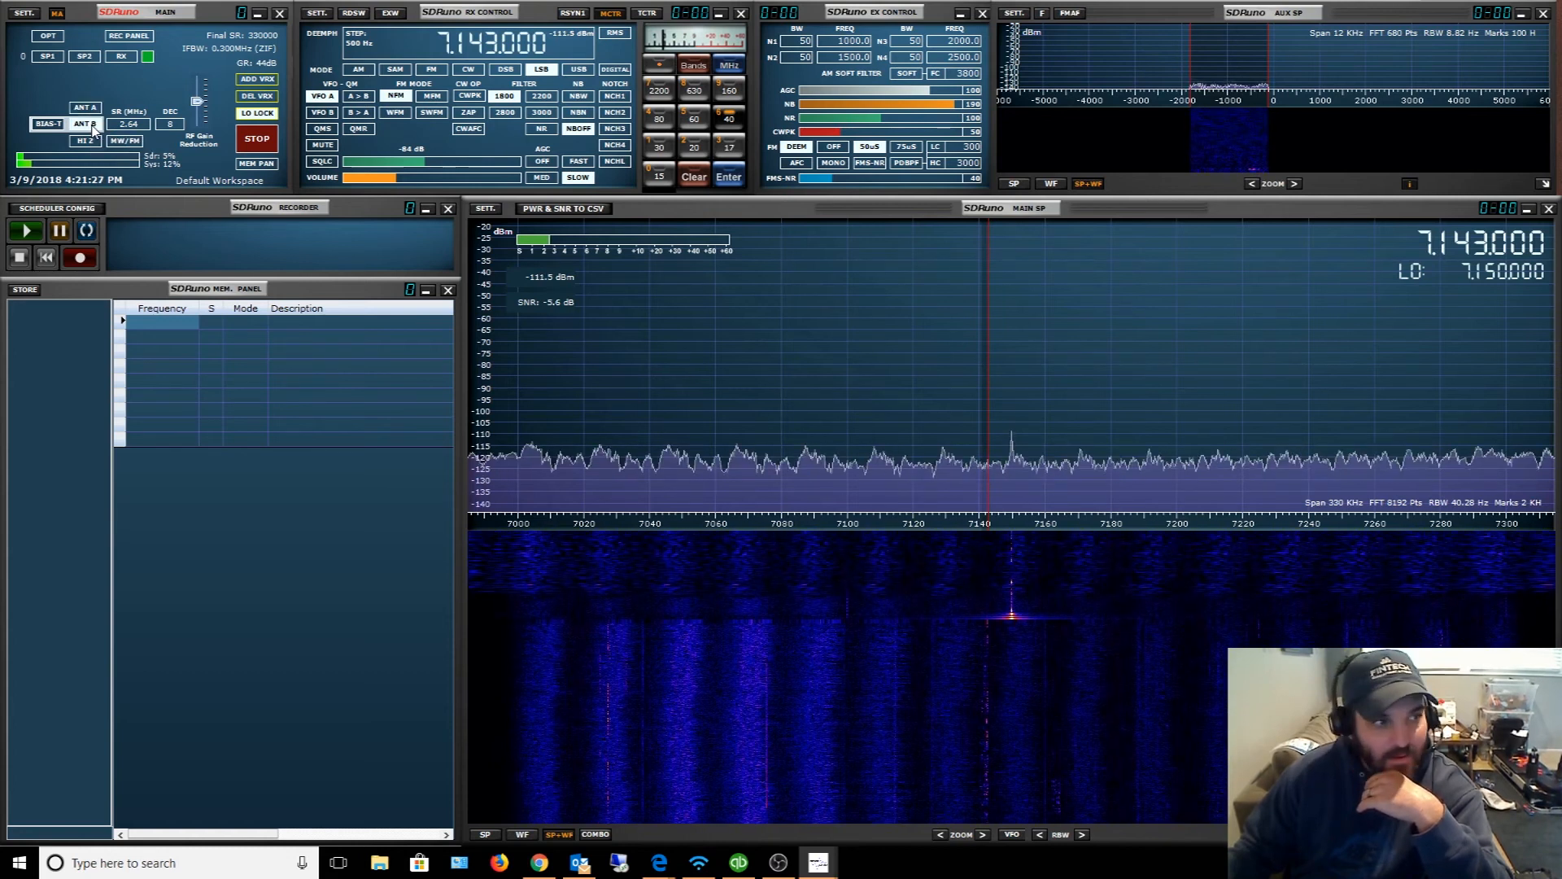
click(85, 122)
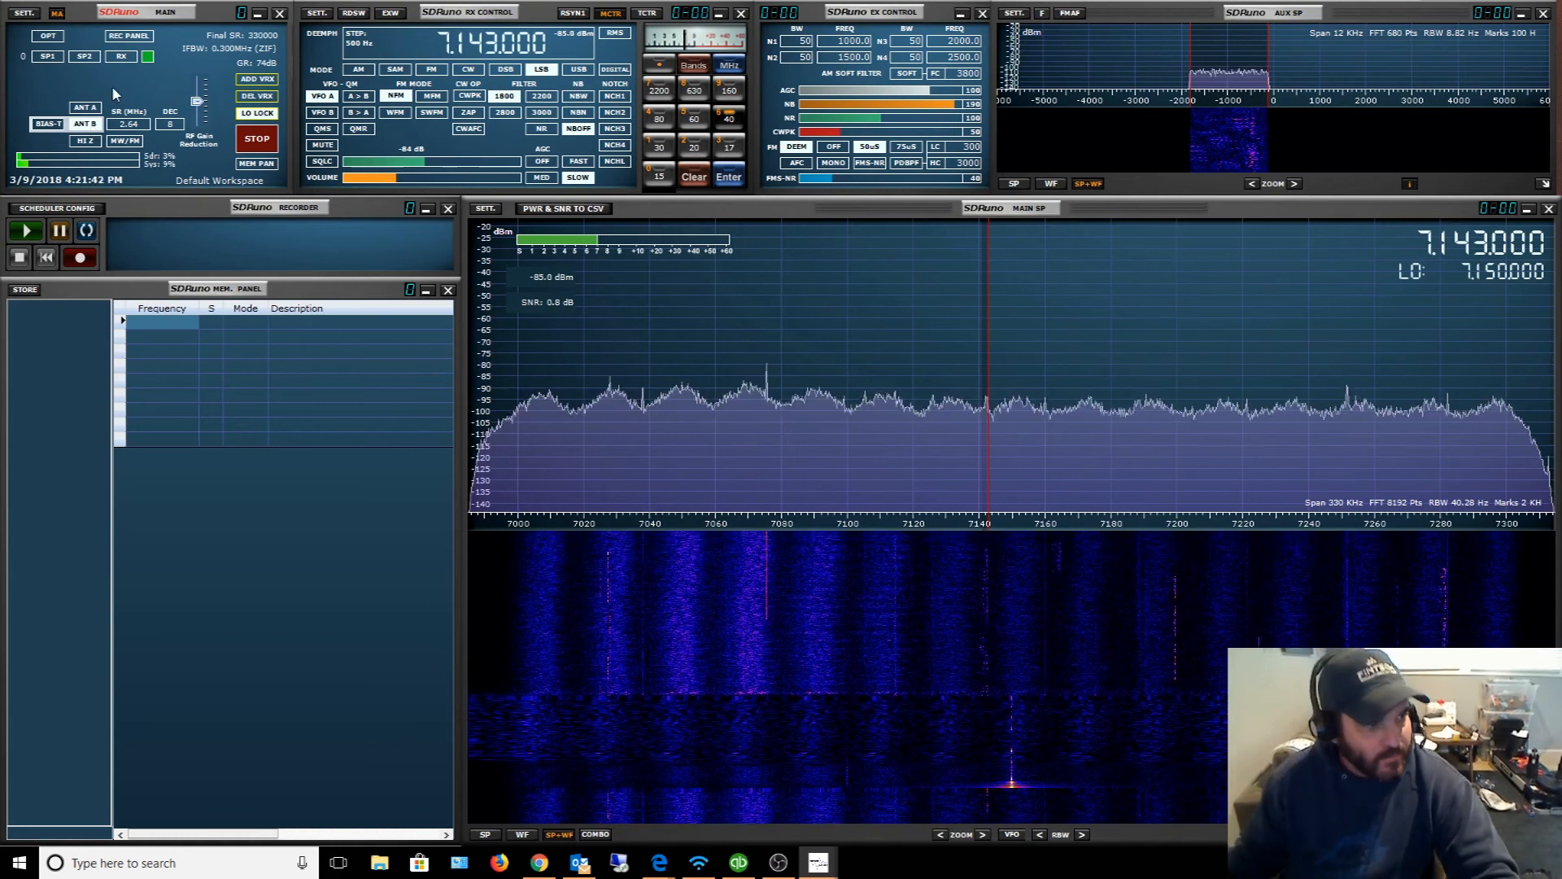
mouse_move(83, 107)
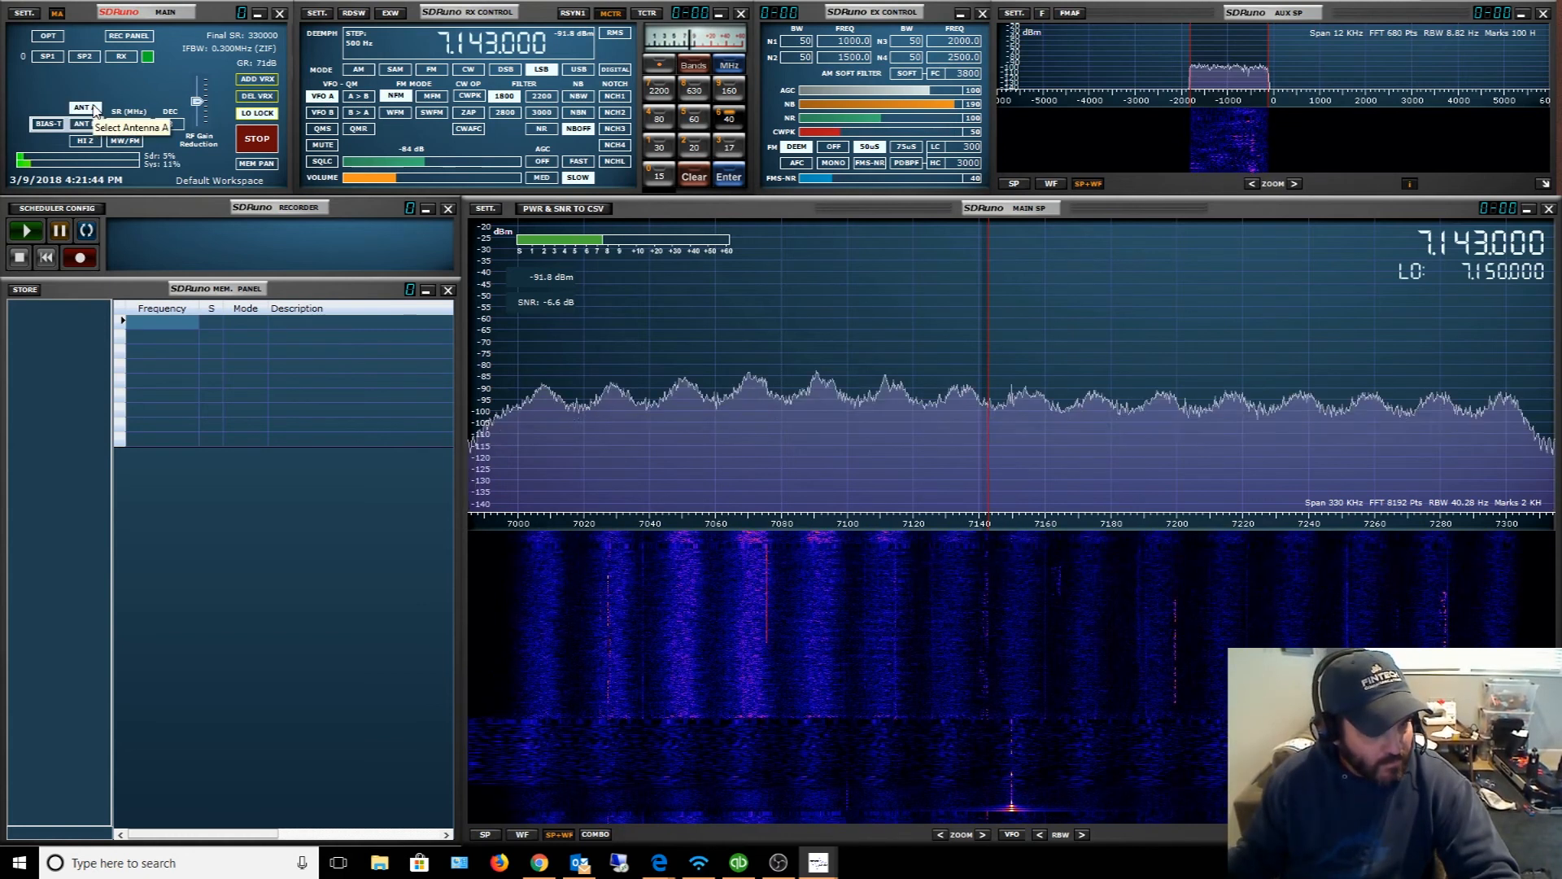
click(82, 124)
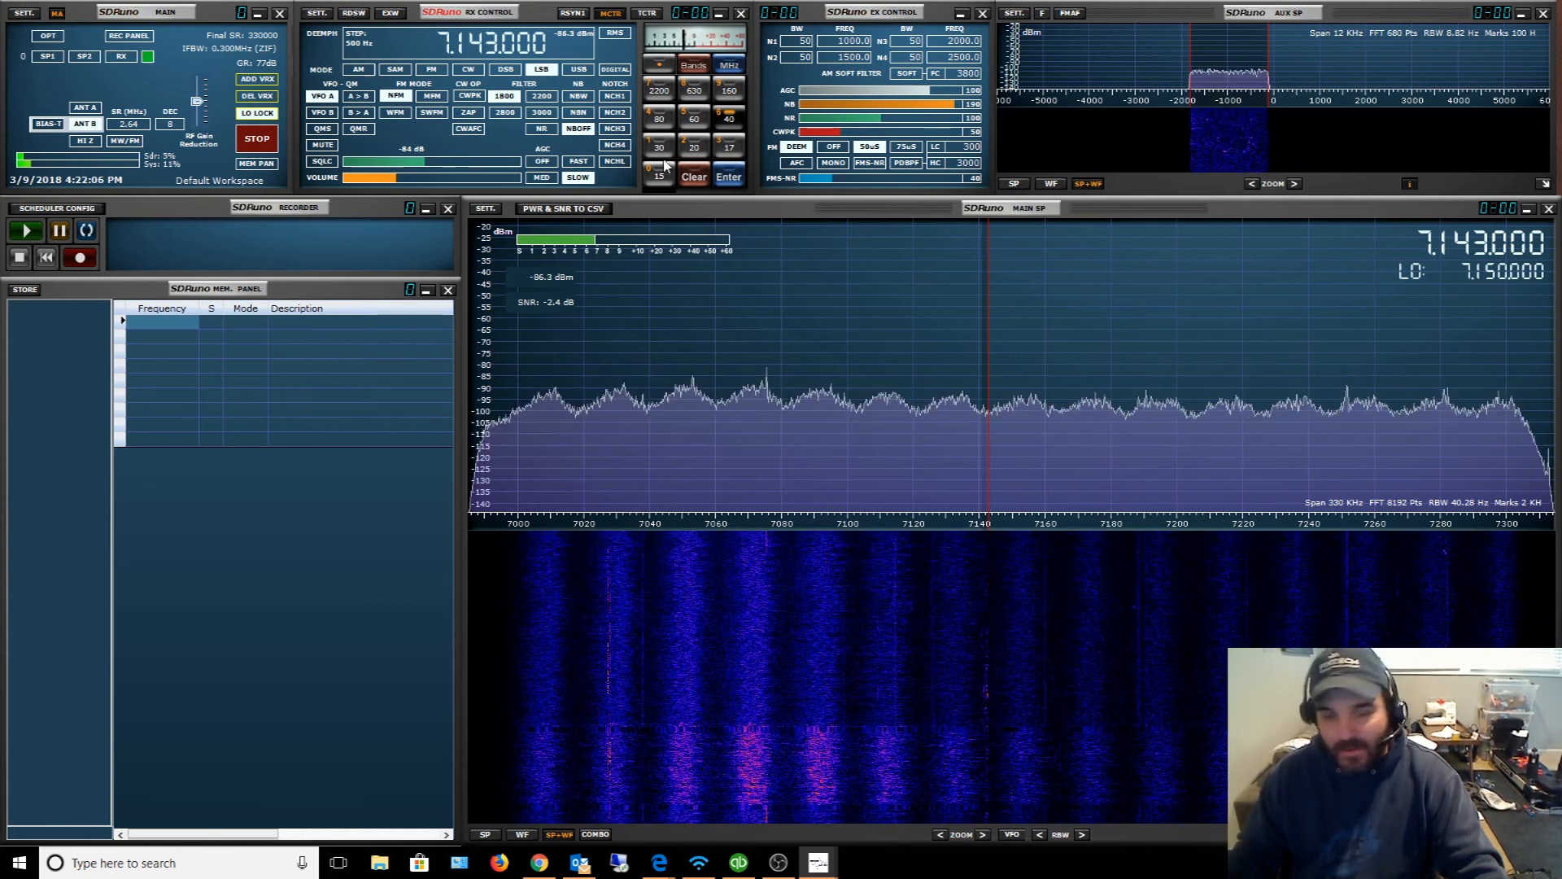
mouse_move(1248, 329)
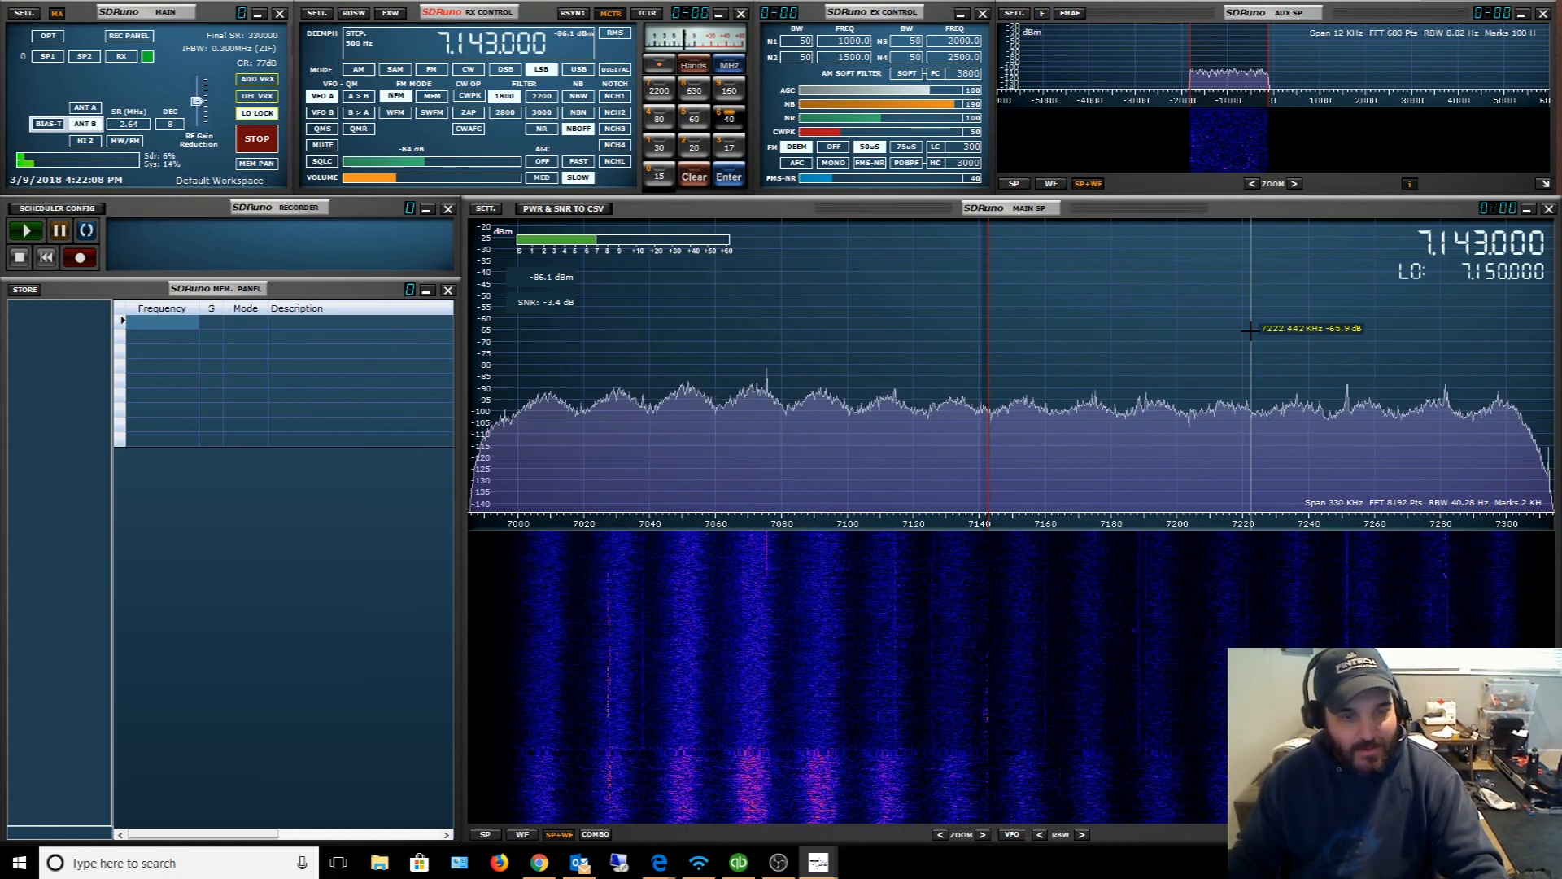